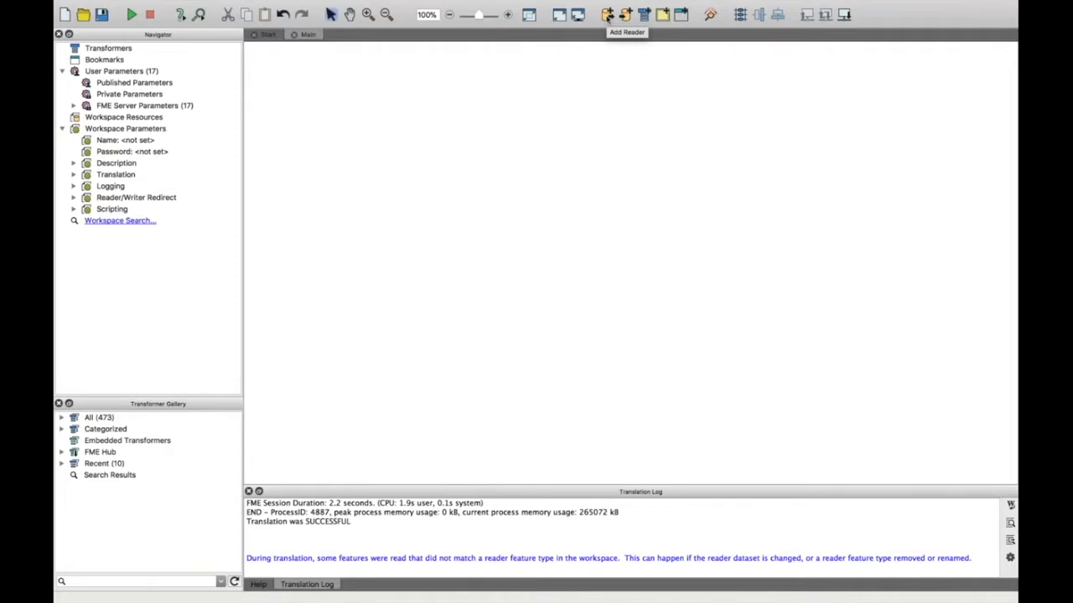
{"action": "mouse_move", "coordinate": [606, 15]}
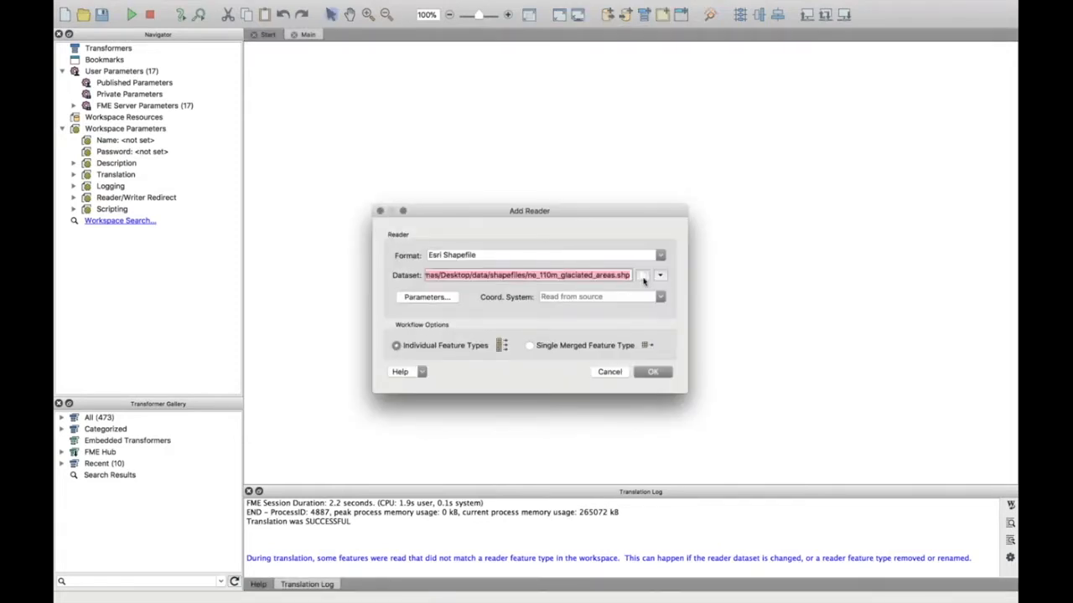
{"action": "mouse_move", "coordinate": [523, 238]}
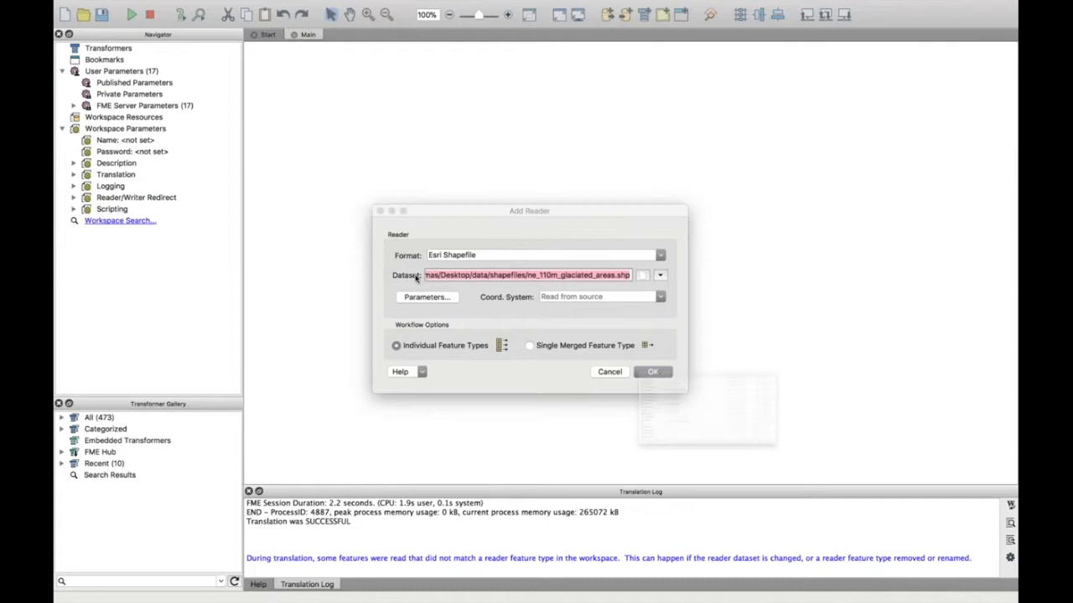
Choose the coastline, glaciated_areas, land and ocean .shp files as the Esri Shapefile reader dataset.
{"action": "left_click", "coordinate": [642, 275]}
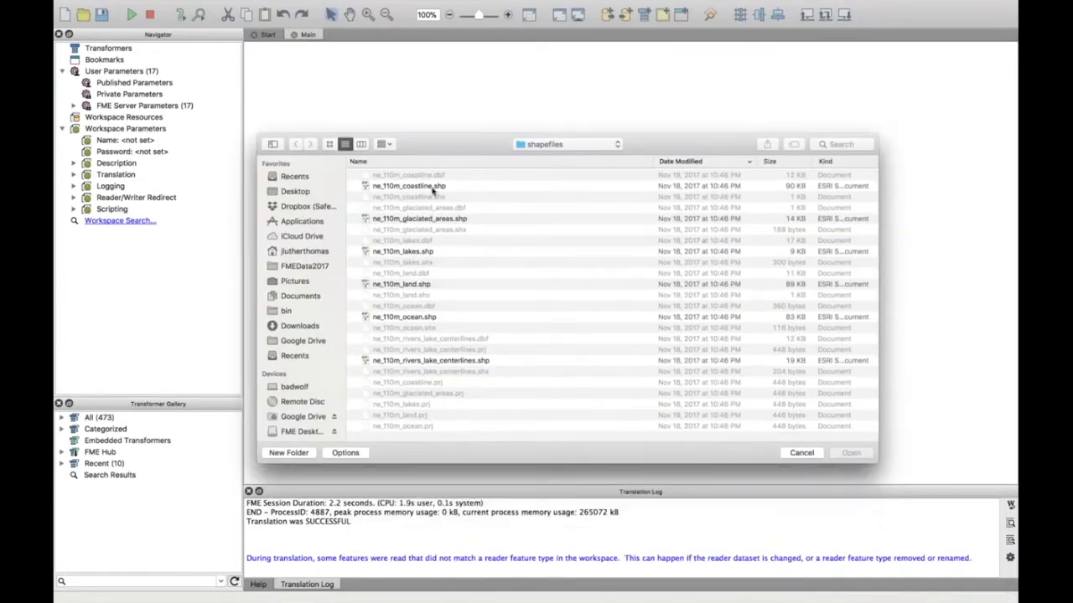
{"action": "left_click", "coordinate": [409, 184]}
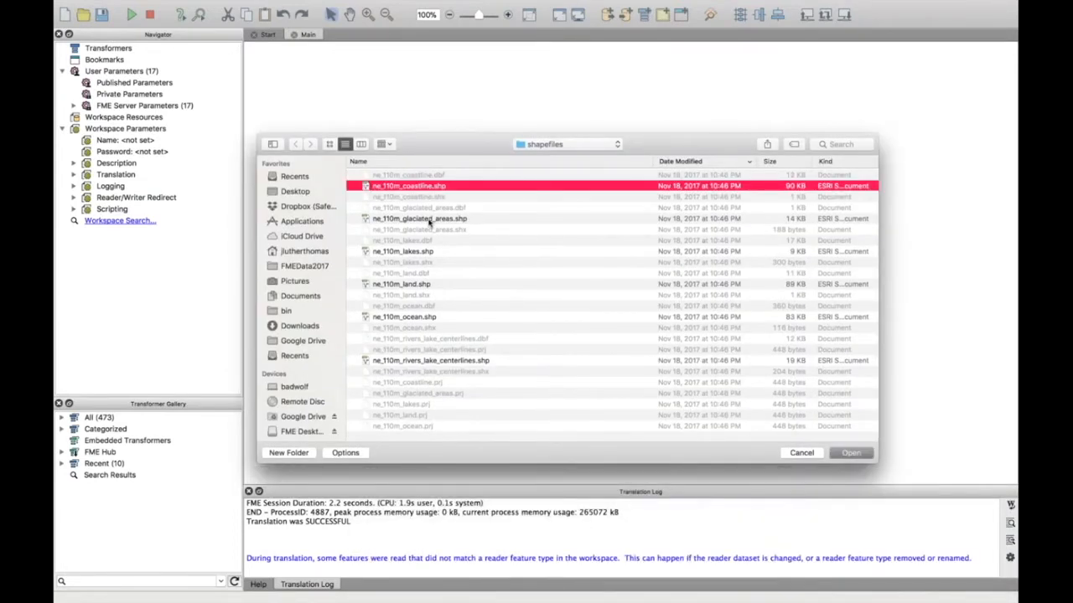
{"action": "left_click", "coordinate": [420, 218]}
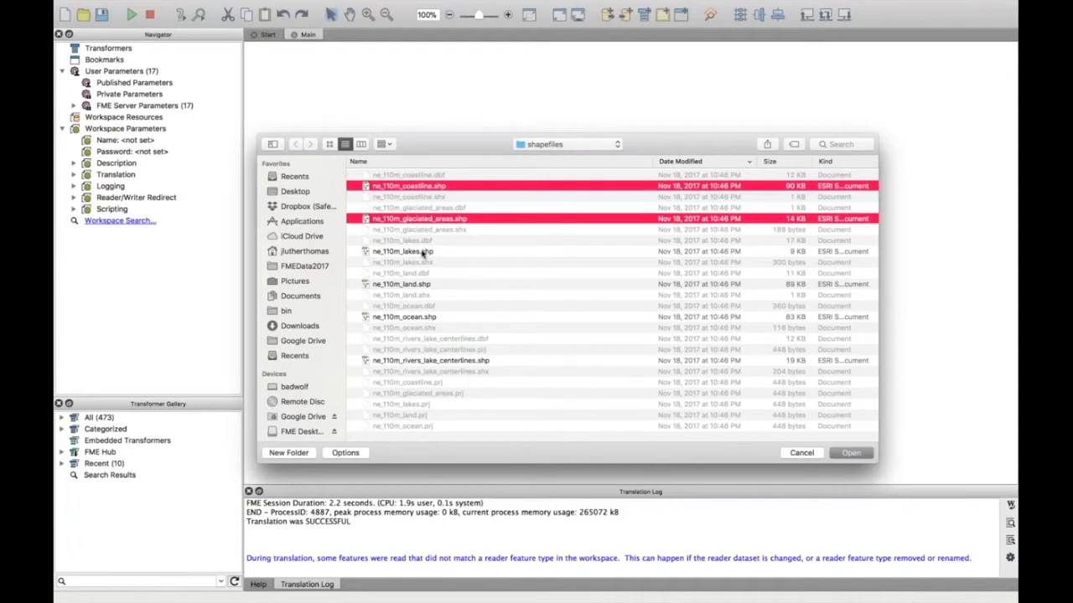
{"action": "mouse_move", "coordinate": [427, 288]}
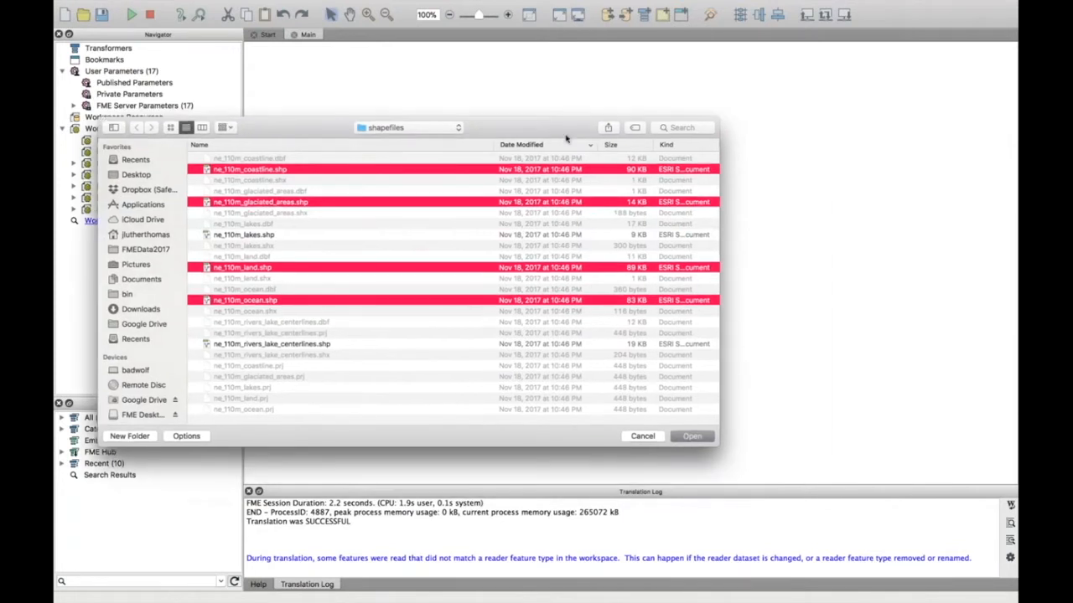
{"action": "left_click", "coordinate": [690, 436]}
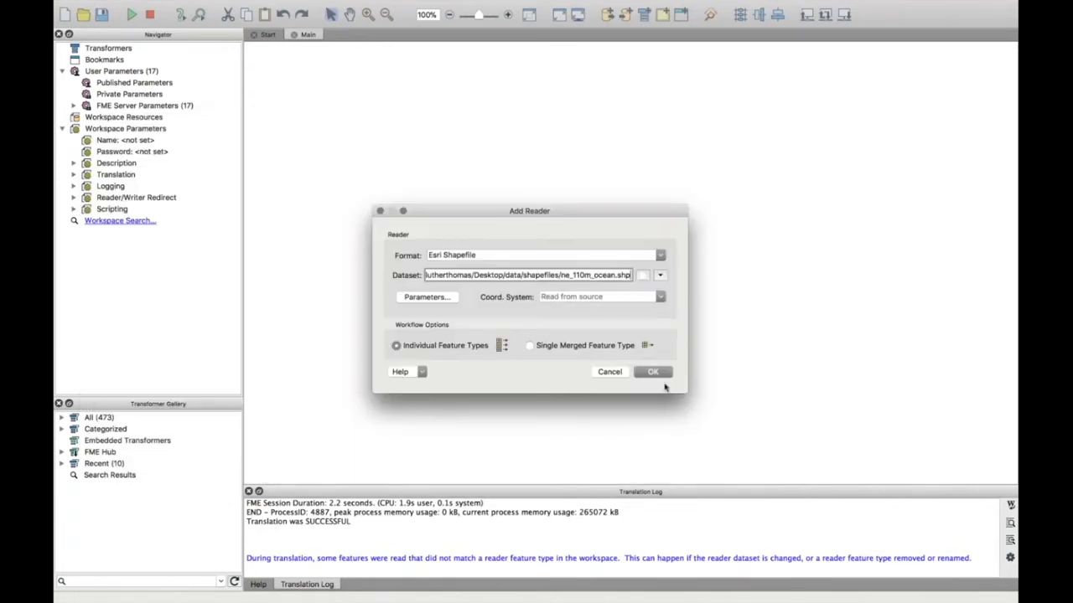
Add the reader with all four feature types: coastline, ocean, land and glaciated areas.
{"action": "left_click", "coordinate": [652, 372]}
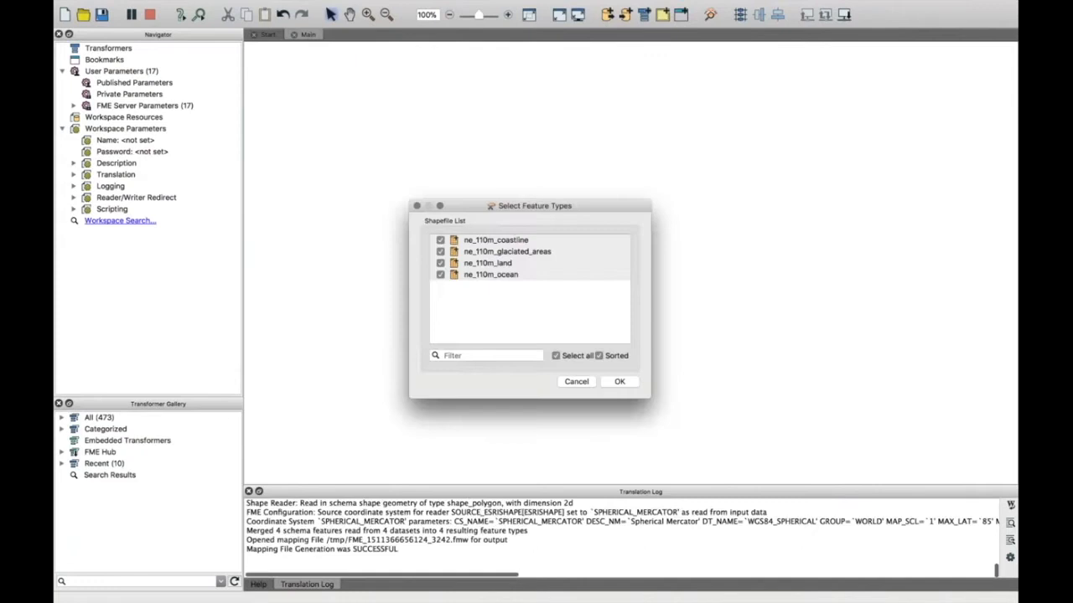
{"action": "left_click", "coordinate": [620, 382]}
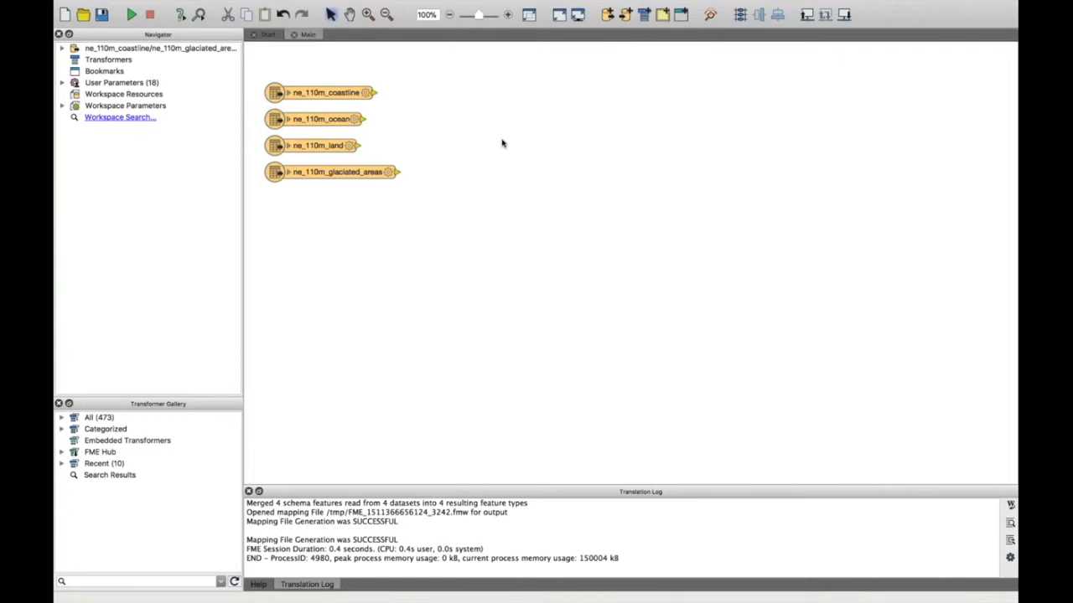
Quick-add a MapnikRasterizer via 'mapnik' and place it beside the reader feature types.
{"action": "type", "text": "mapnik"}
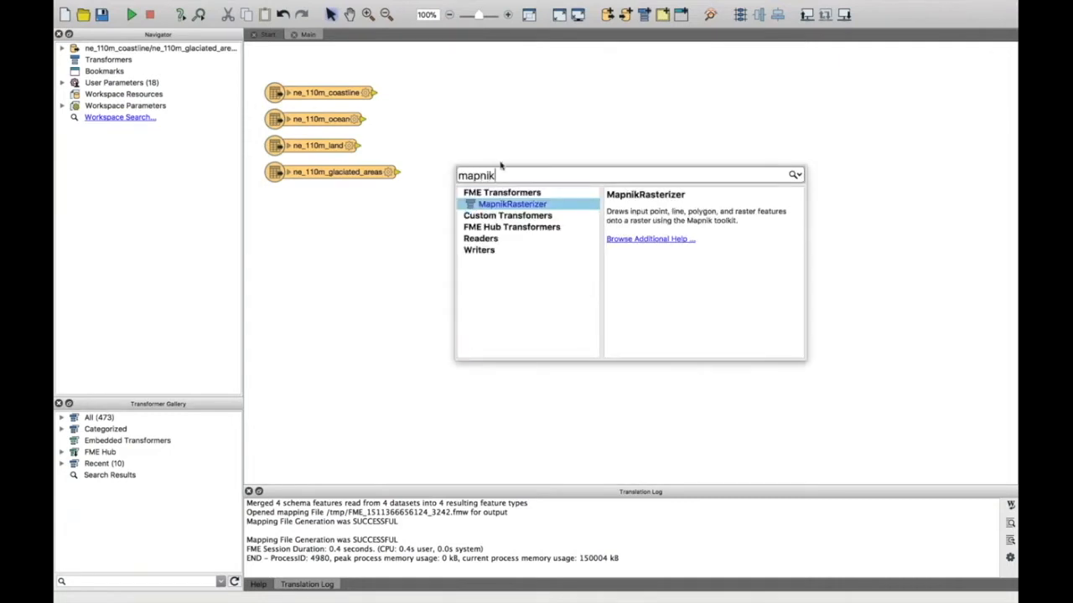
{"action": "double_click", "coordinate": [512, 205]}
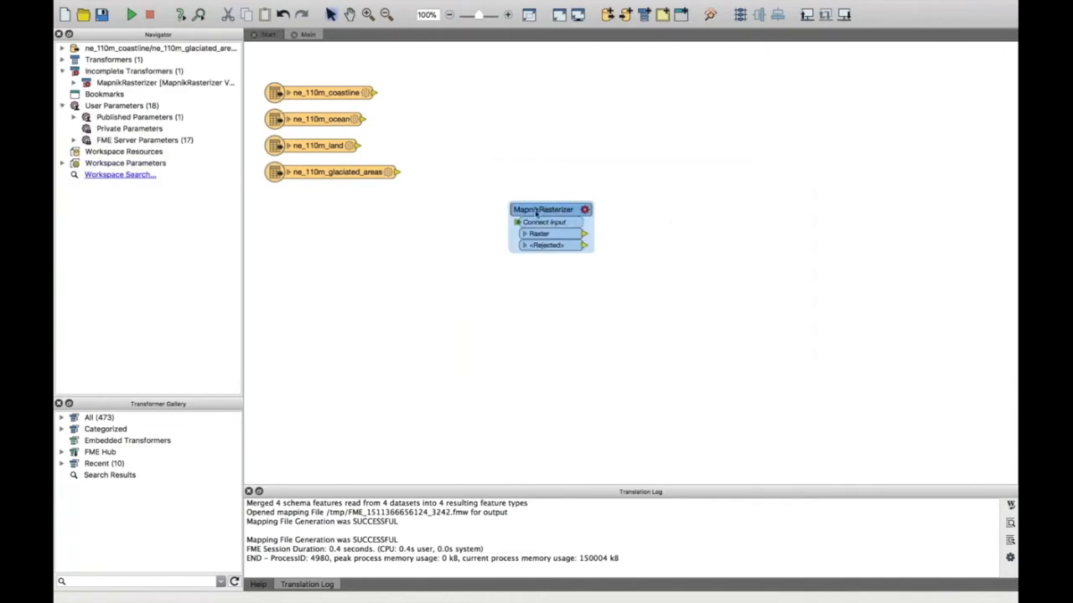
{"action": "left_click_drag", "start_coordinate": [543, 210], "coordinate": [541, 171]}
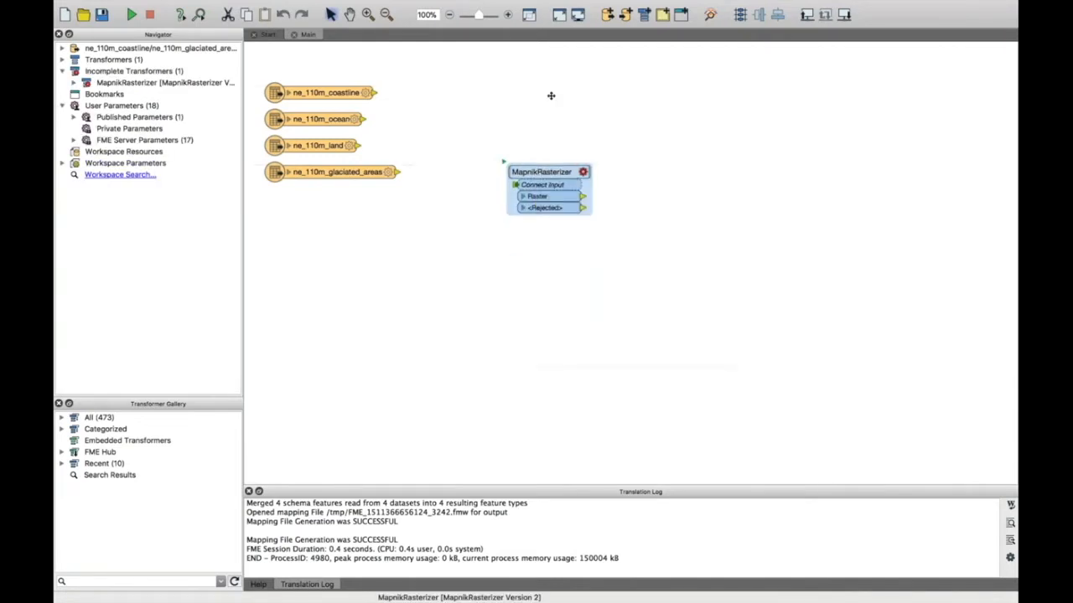
{"action": "left_click_drag", "start_coordinate": [550, 171], "coordinate": [549, 102]}
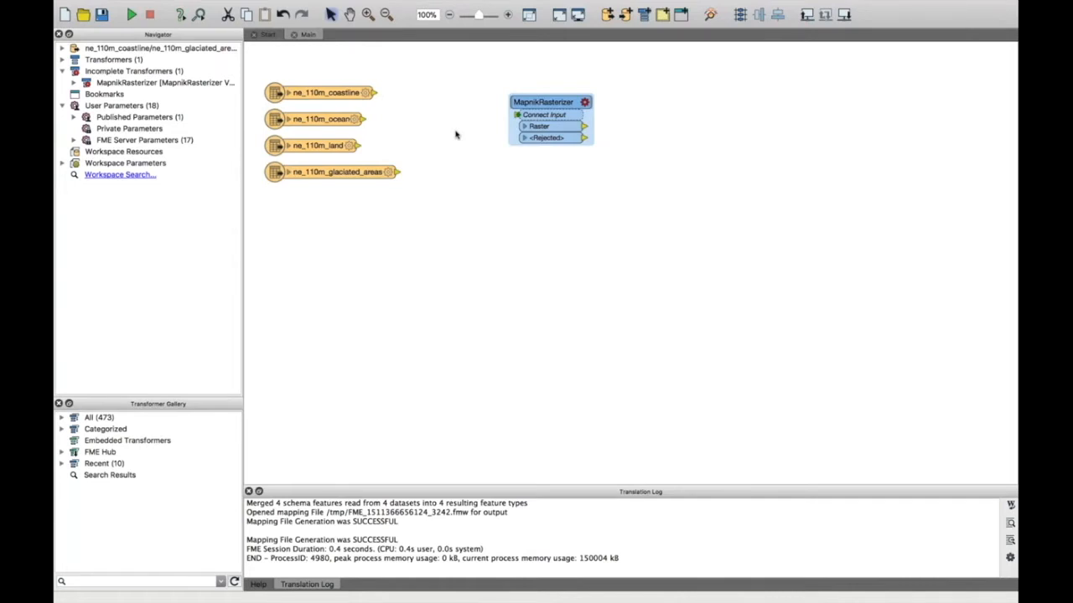
{"action": "mouse_move", "coordinate": [339, 118]}
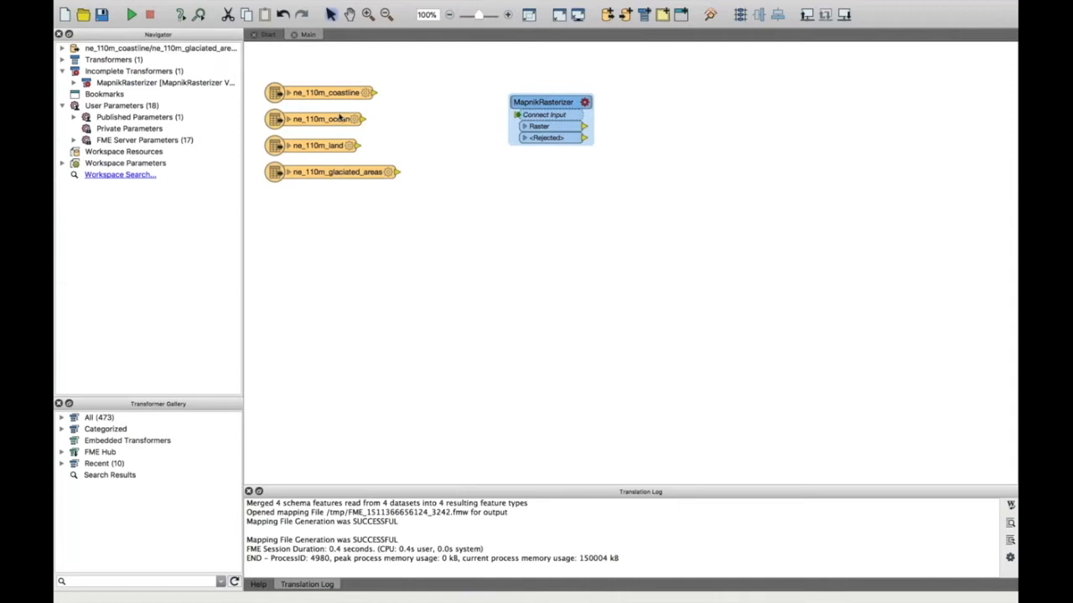
{"action": "mouse_move", "coordinate": [423, 147]}
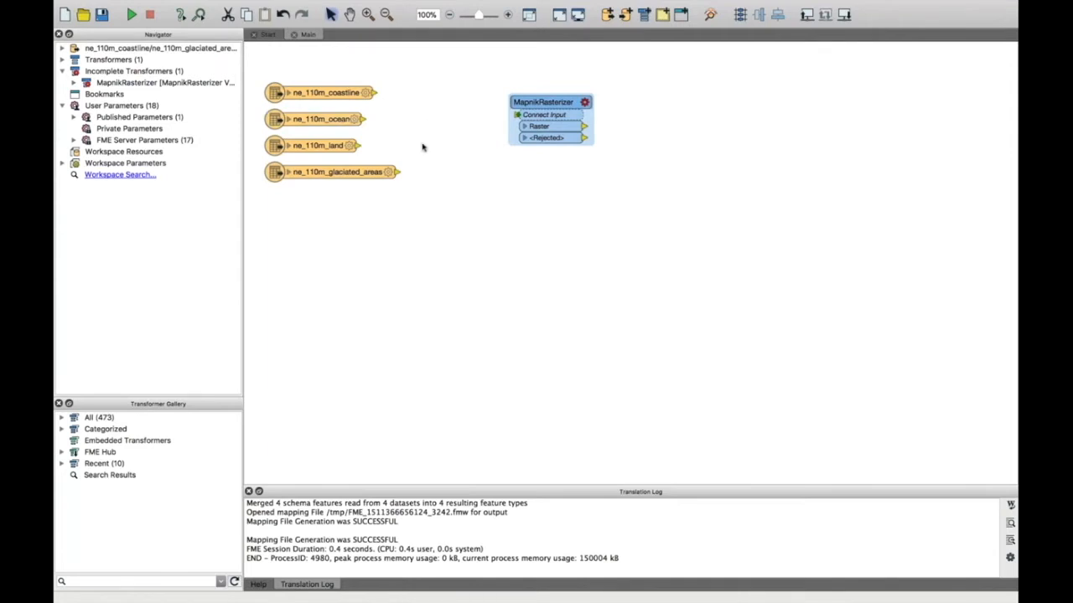
{"action": "mouse_move", "coordinate": [310, 98]}
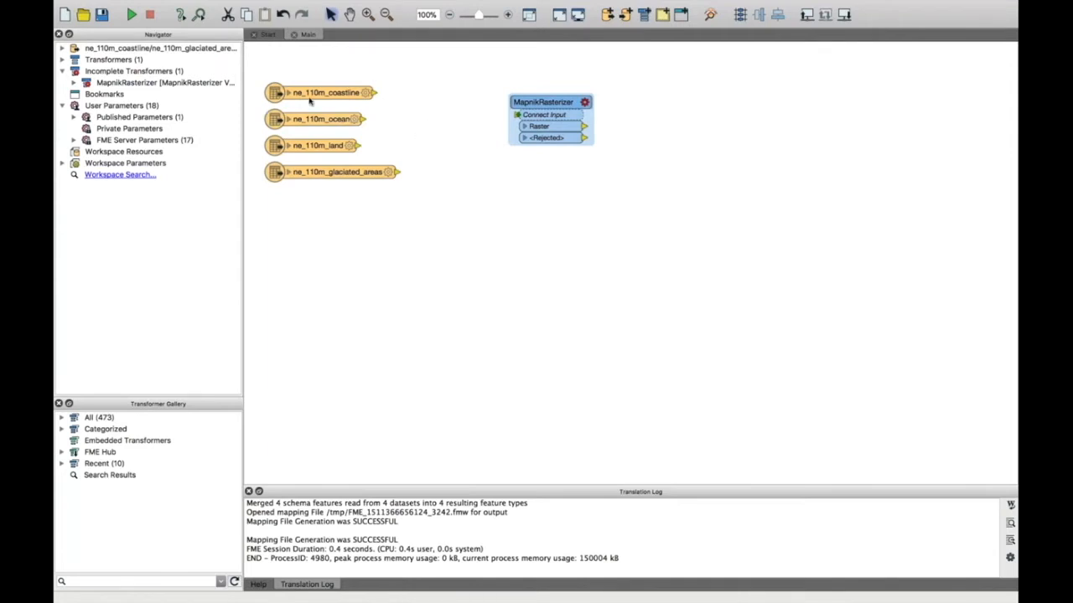
{"action": "mouse_move", "coordinate": [460, 100]}
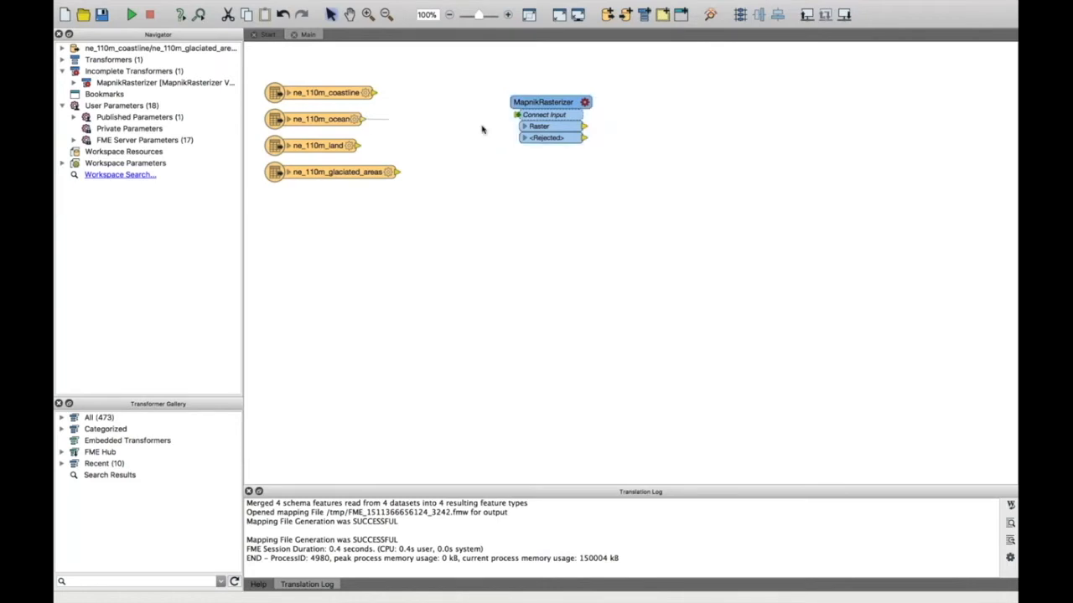
Connect the ocean feature type to the MapnikRasterizer input, adding an ocean port.
{"action": "left_click_drag", "start_coordinate": [362, 118], "coordinate": [516, 114]}
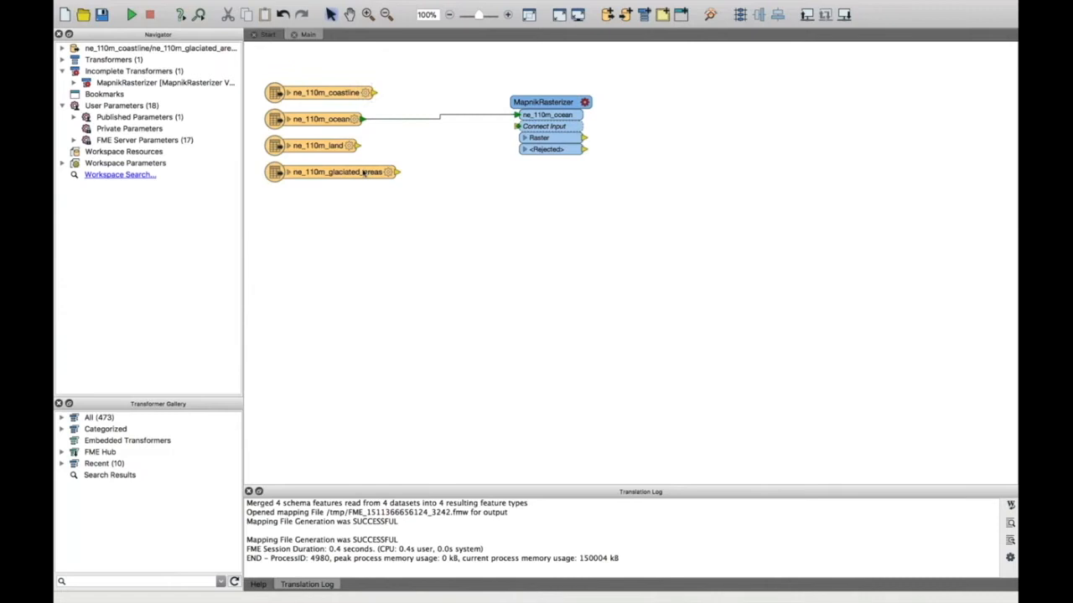
{"action": "mouse_move", "coordinate": [466, 107]}
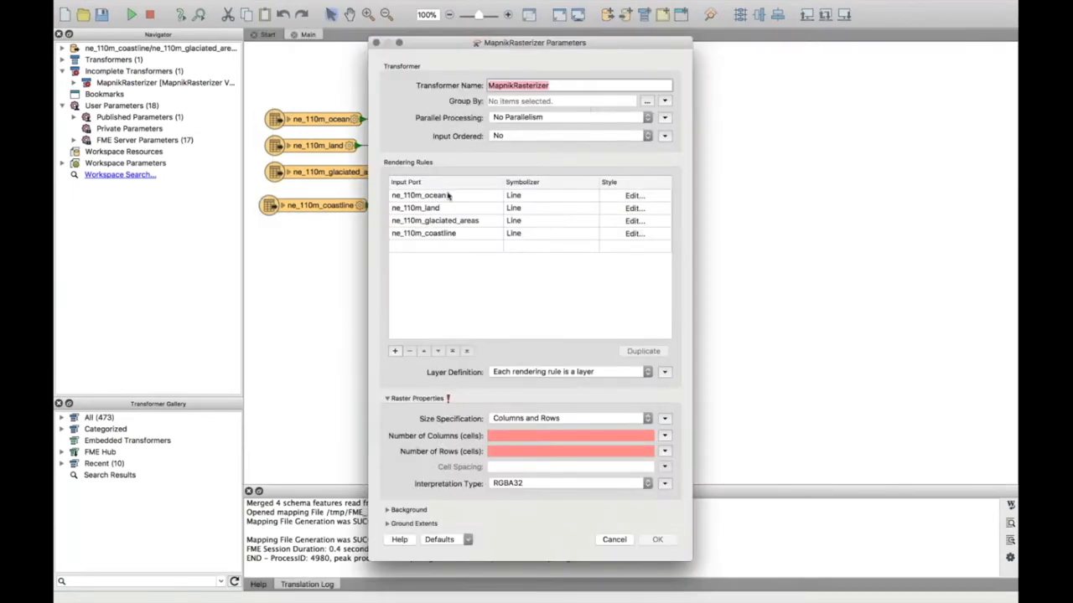
{"action": "mouse_move", "coordinate": [484, 198]}
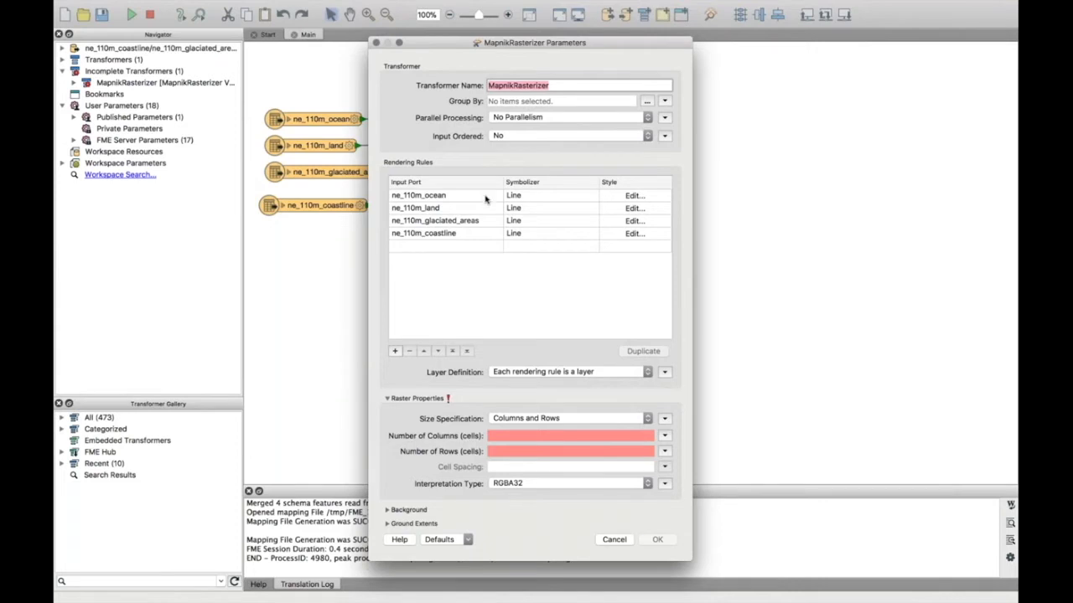
{"action": "mouse_move", "coordinate": [557, 194]}
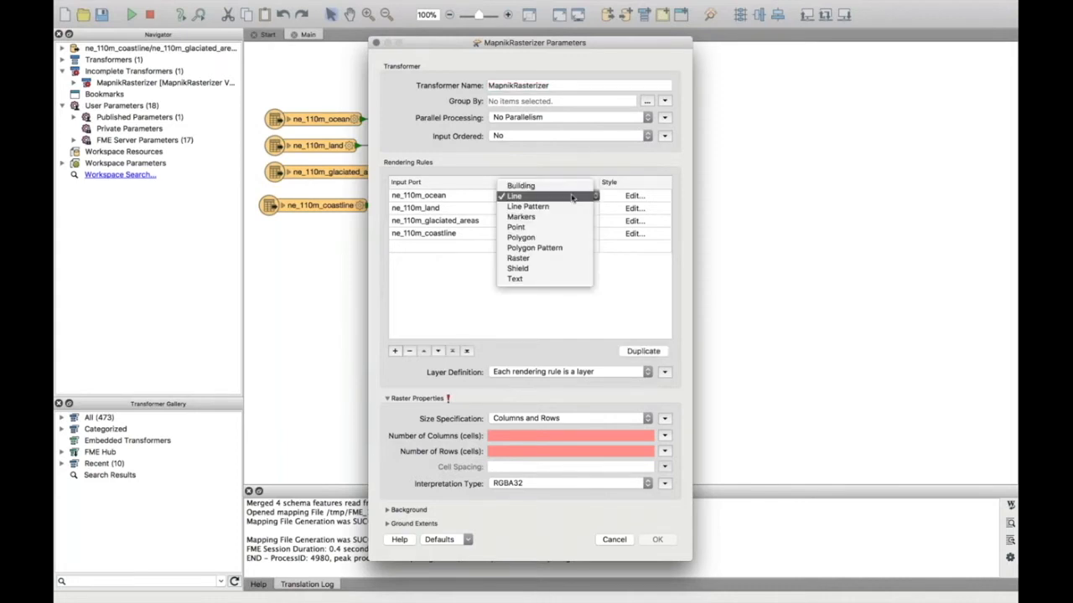
{"action": "mouse_move", "coordinate": [520, 216]}
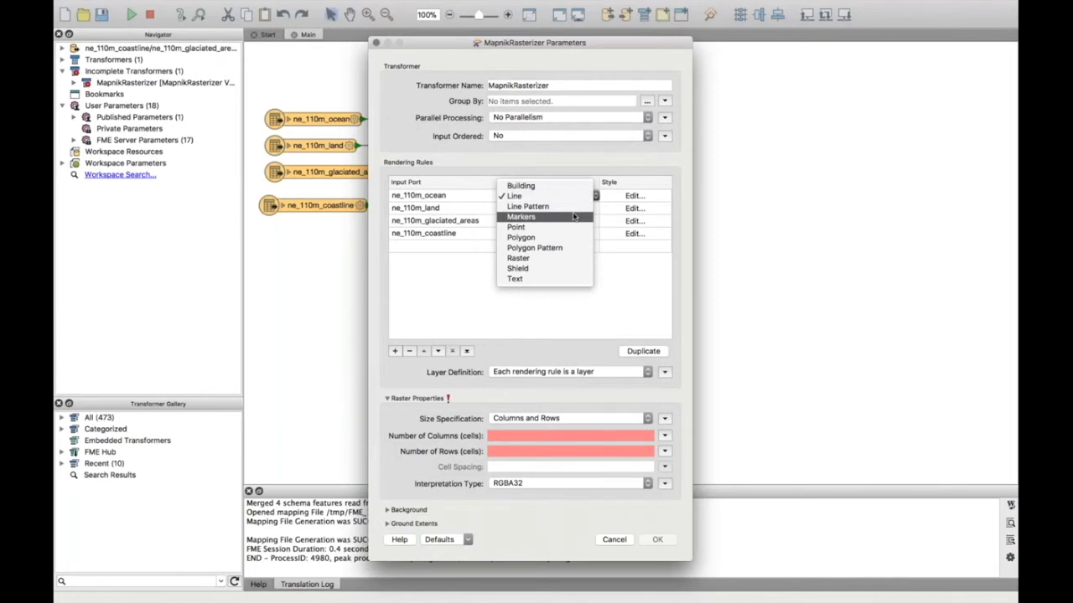
{"action": "mouse_move", "coordinate": [533, 248]}
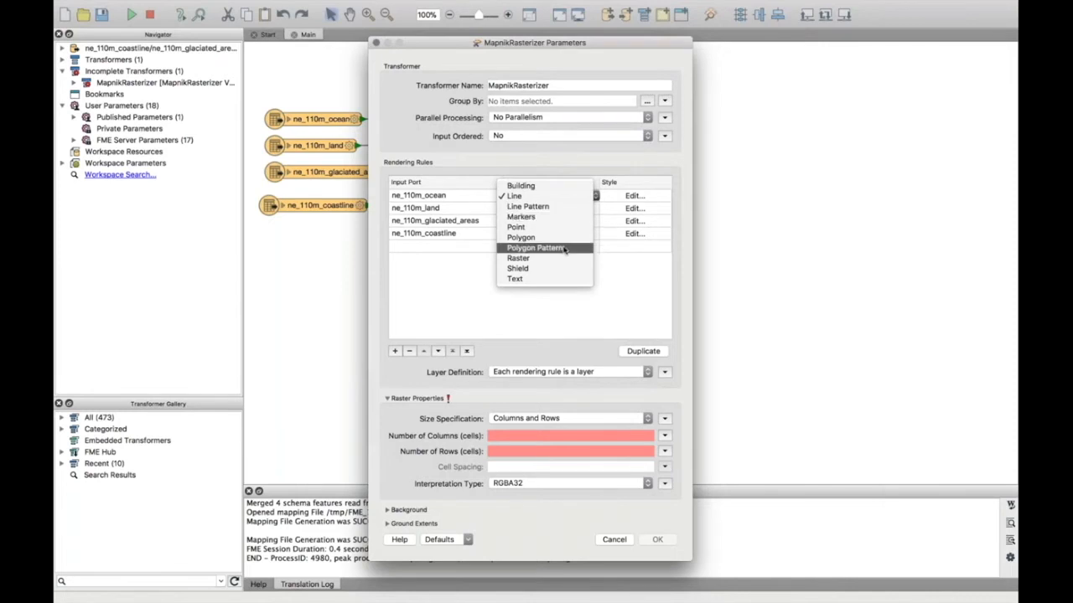
Set the ocean rule's symbolizer to Polygon Pattern and bring up its style settings.
{"action": "left_click", "coordinate": [537, 248]}
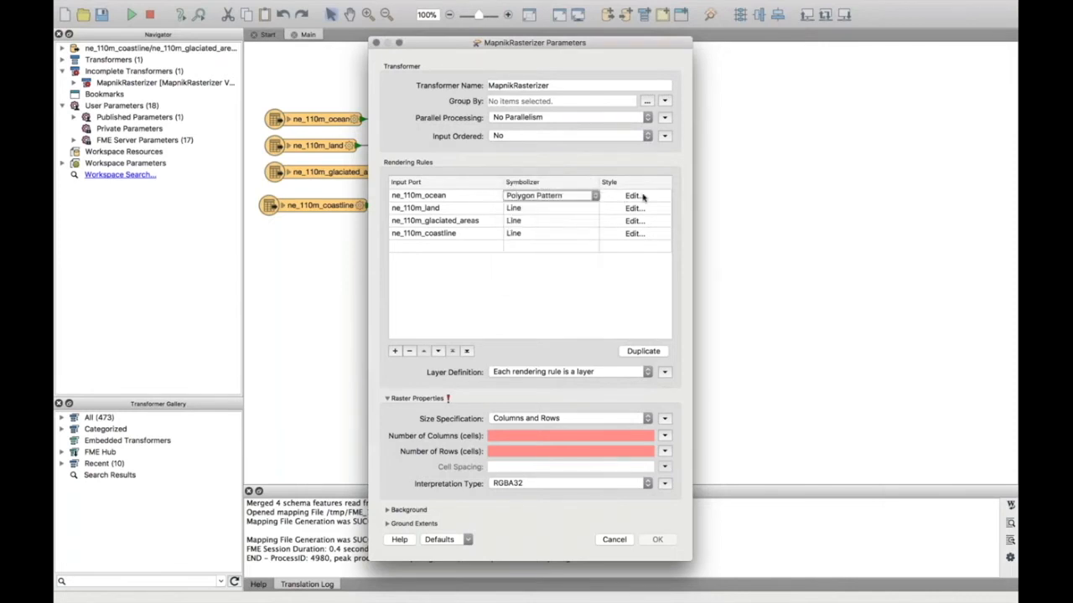
{"action": "left_click", "coordinate": [633, 194]}
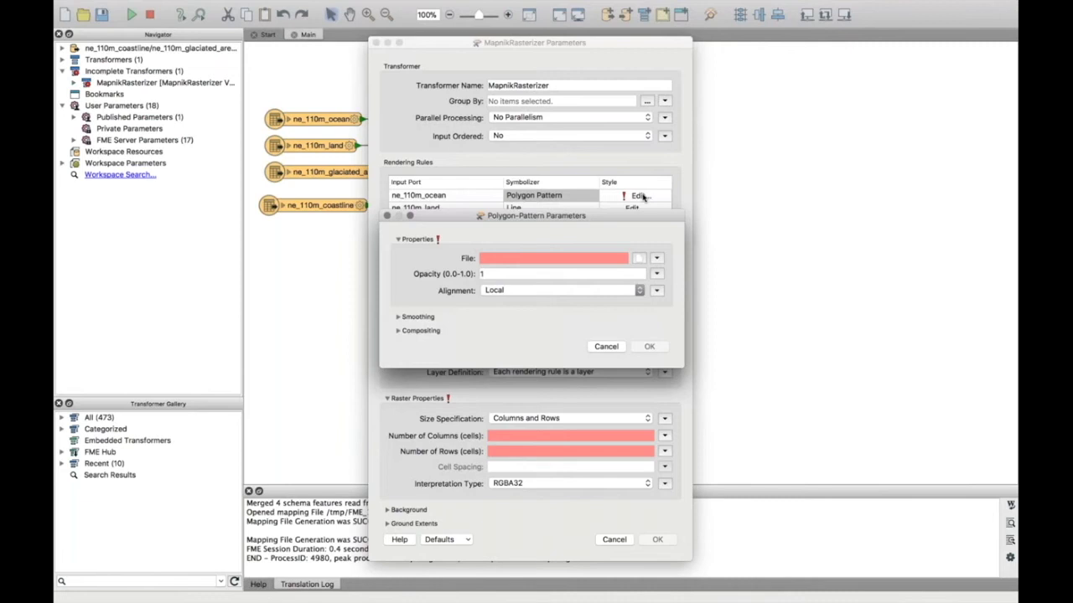
{"action": "mouse_move", "coordinate": [637, 265]}
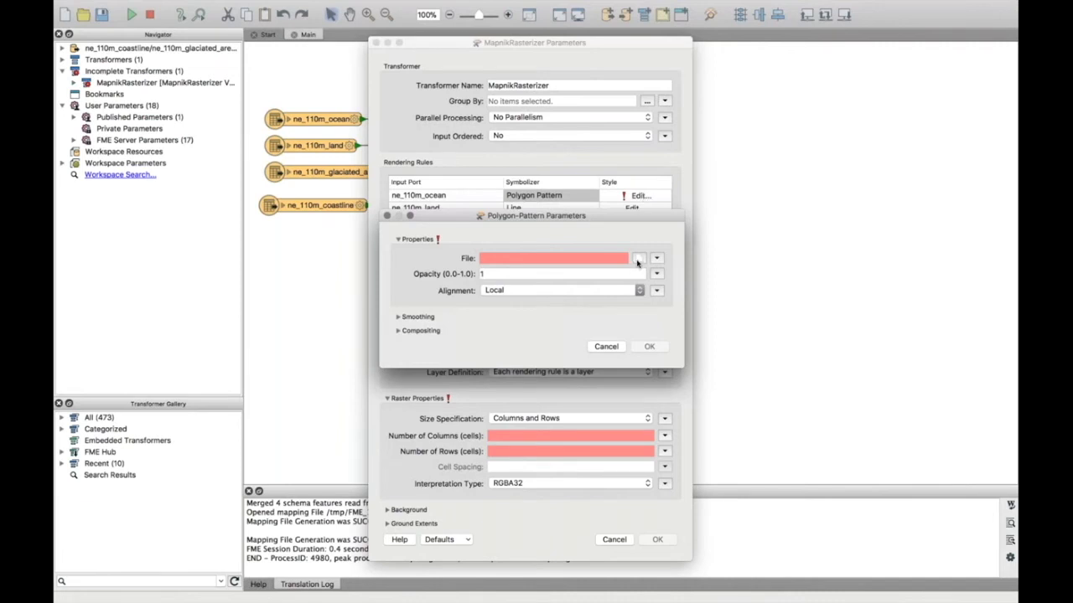
Fill the ocean pattern with seamless-texture-blue-watercolor.png and Global alignment, then confirm.
{"action": "left_click", "coordinate": [639, 259]}
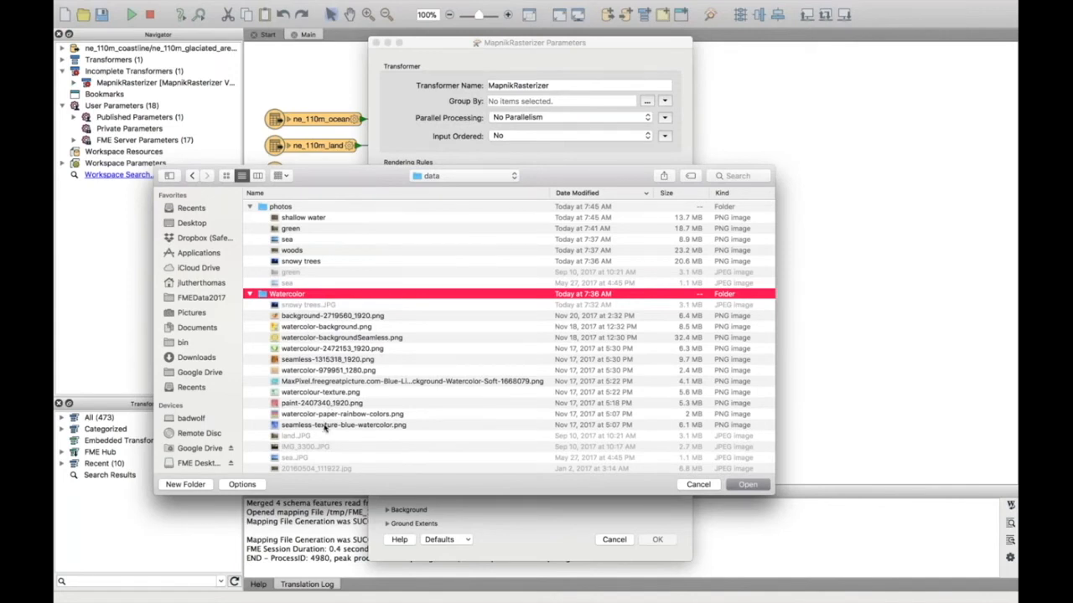
{"action": "left_click", "coordinate": [748, 485]}
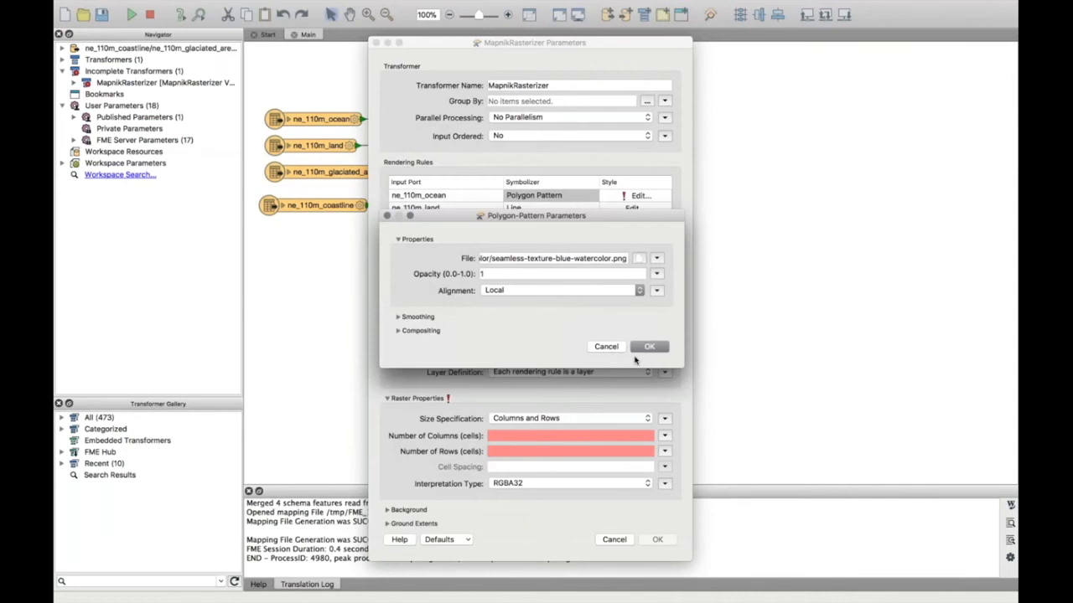
{"action": "mouse_move", "coordinate": [619, 294]}
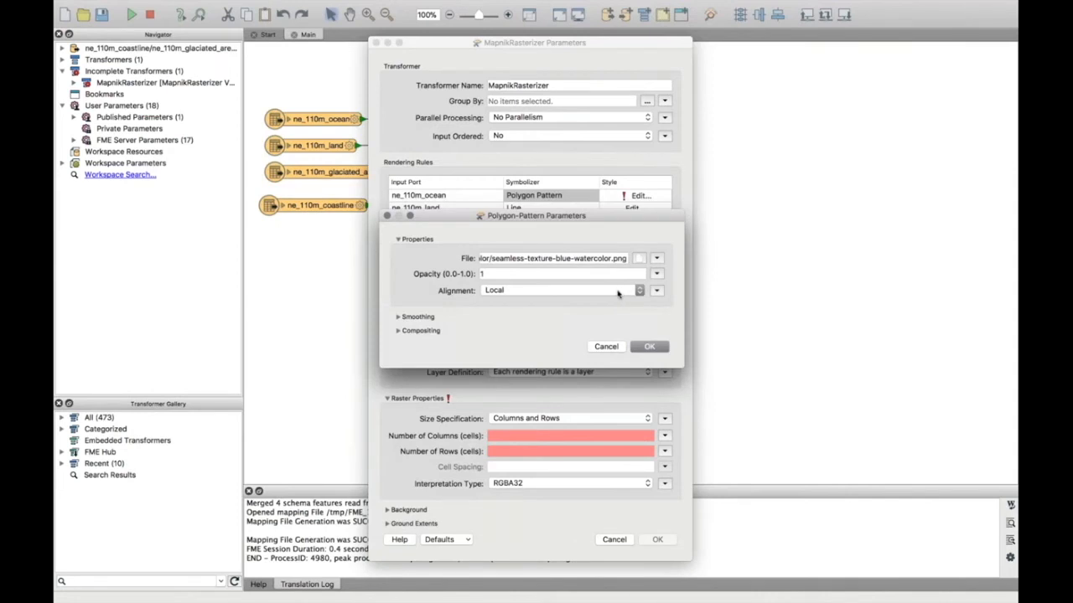
{"action": "left_click", "coordinate": [657, 292]}
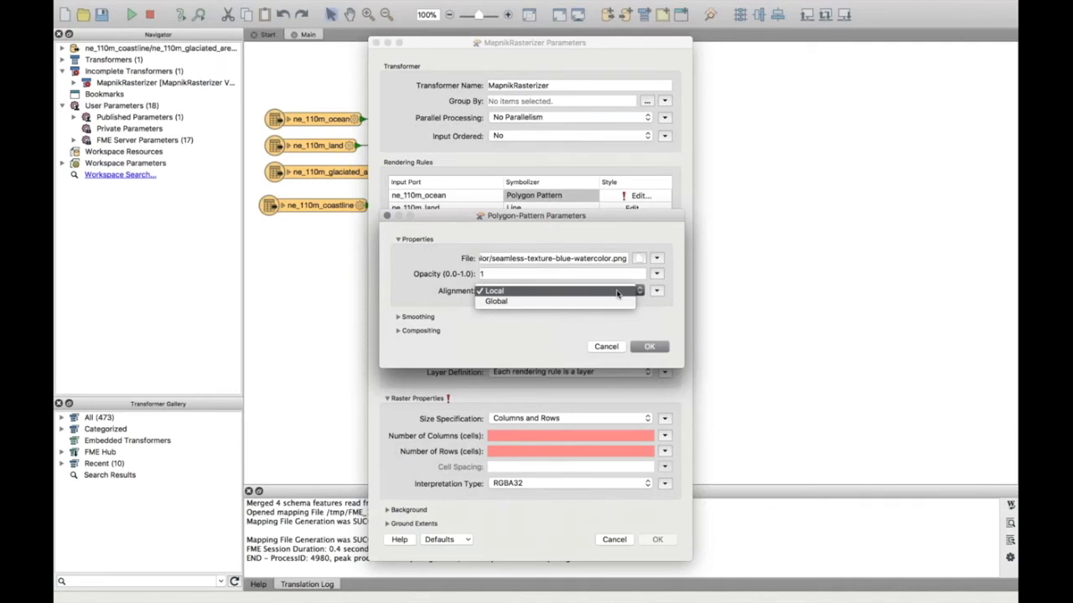
{"action": "left_click", "coordinate": [496, 301]}
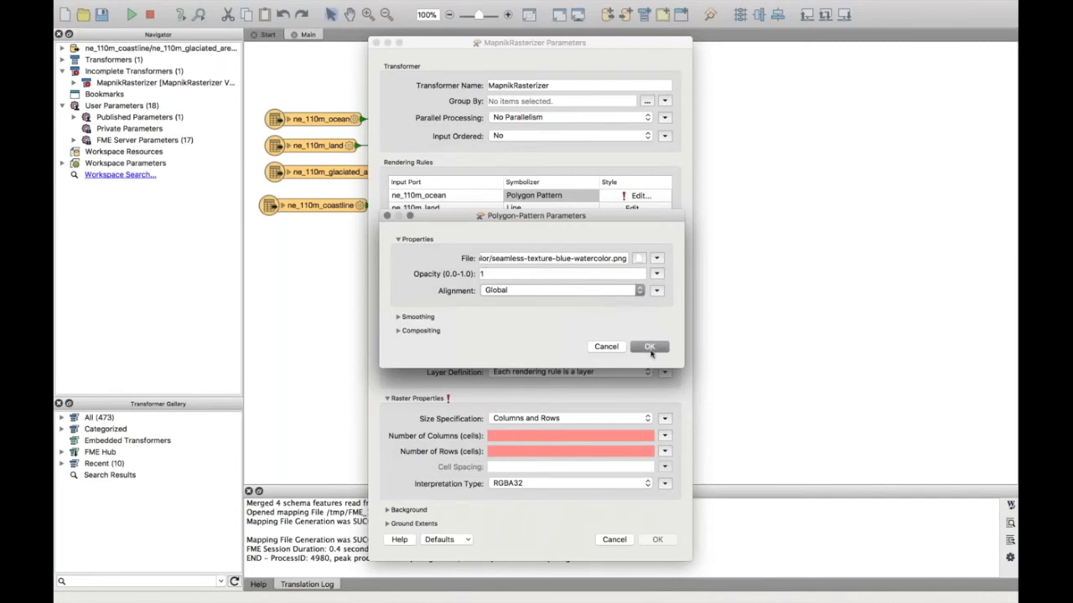
{"action": "left_click", "coordinate": [650, 345]}
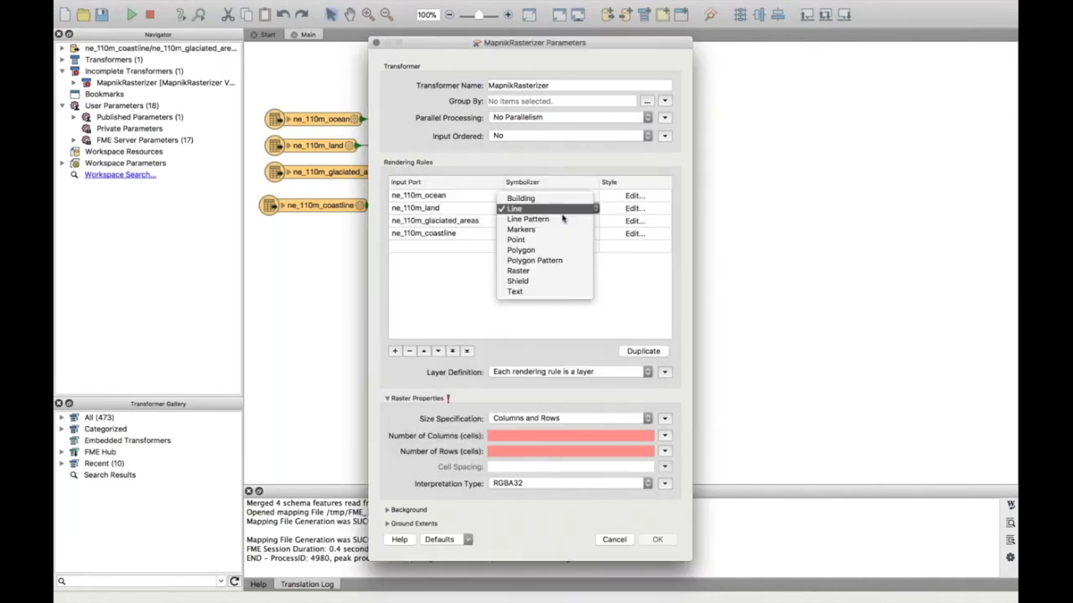
Give the land rule a Polygon Pattern using watercolour-texture.png, then switch glaciated areas to Polygon Pattern.
{"action": "left_click", "coordinate": [533, 260]}
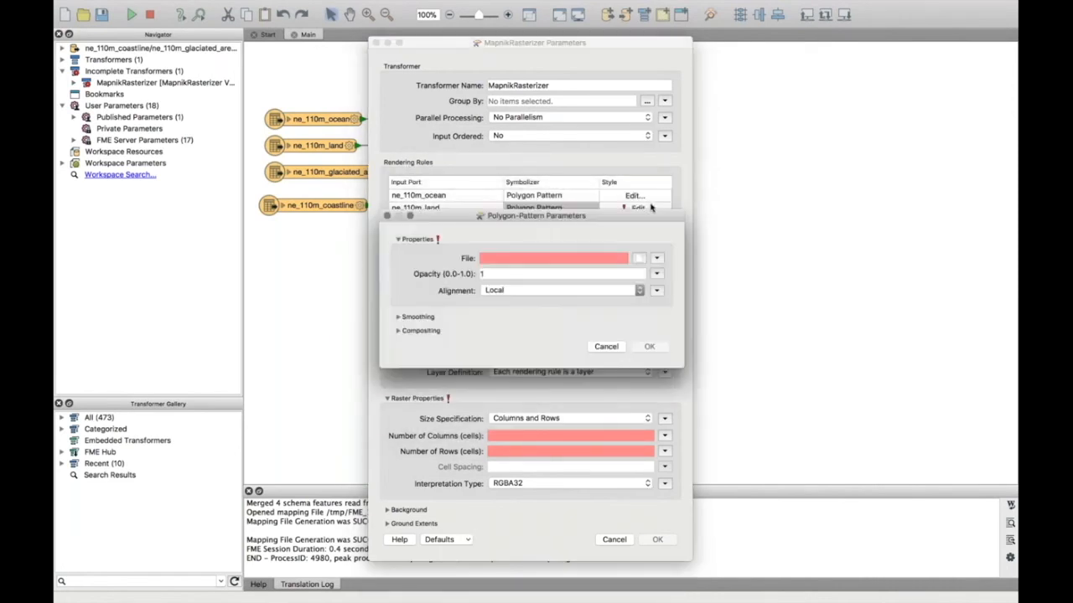
{"action": "left_click", "coordinate": [657, 259]}
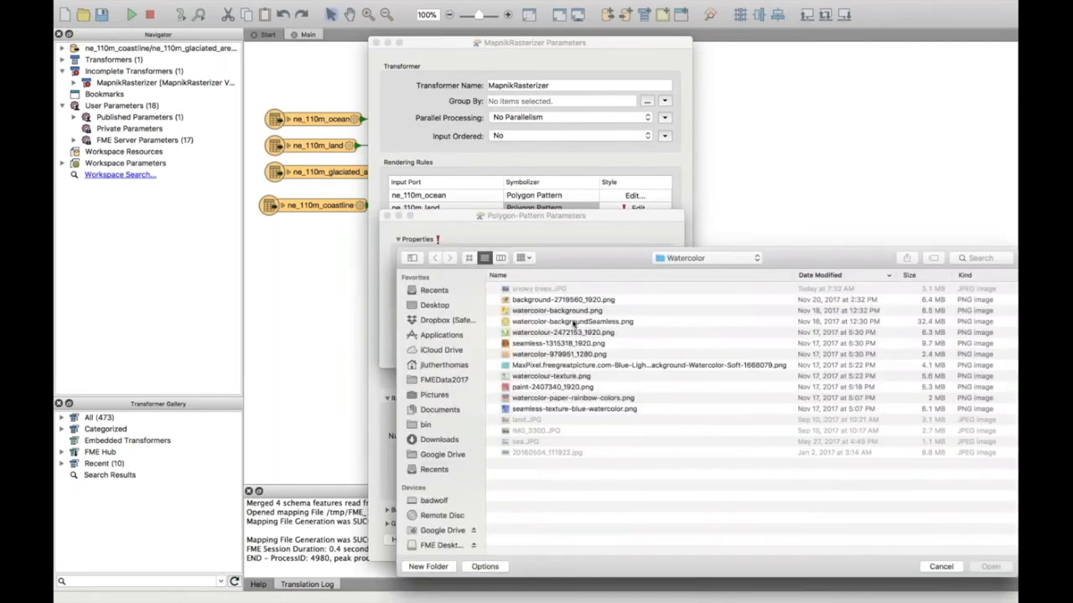
{"action": "left_click", "coordinate": [551, 376]}
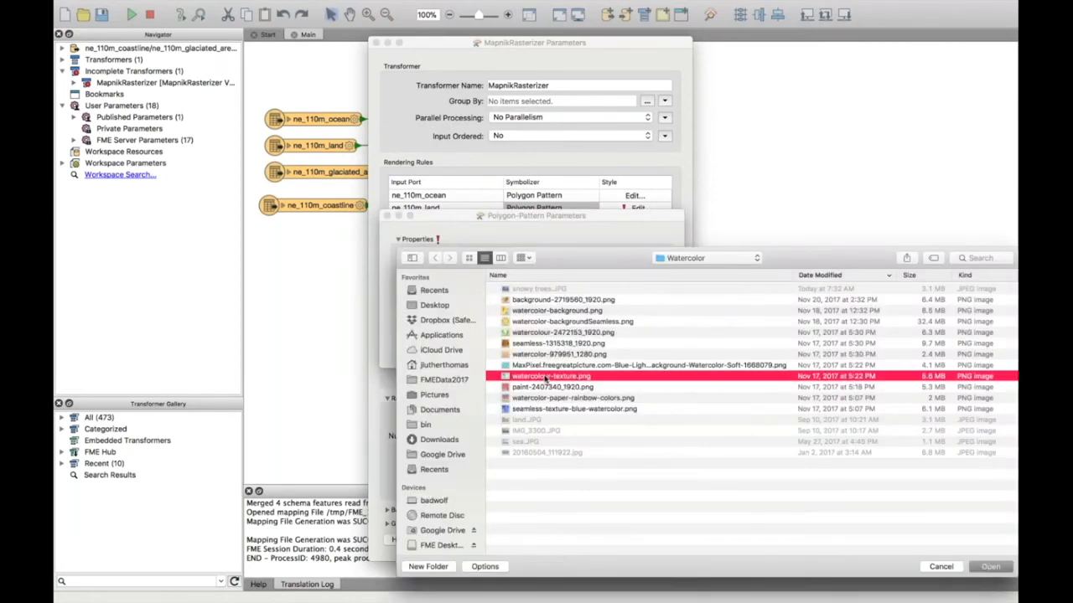
{"action": "left_click", "coordinate": [988, 566]}
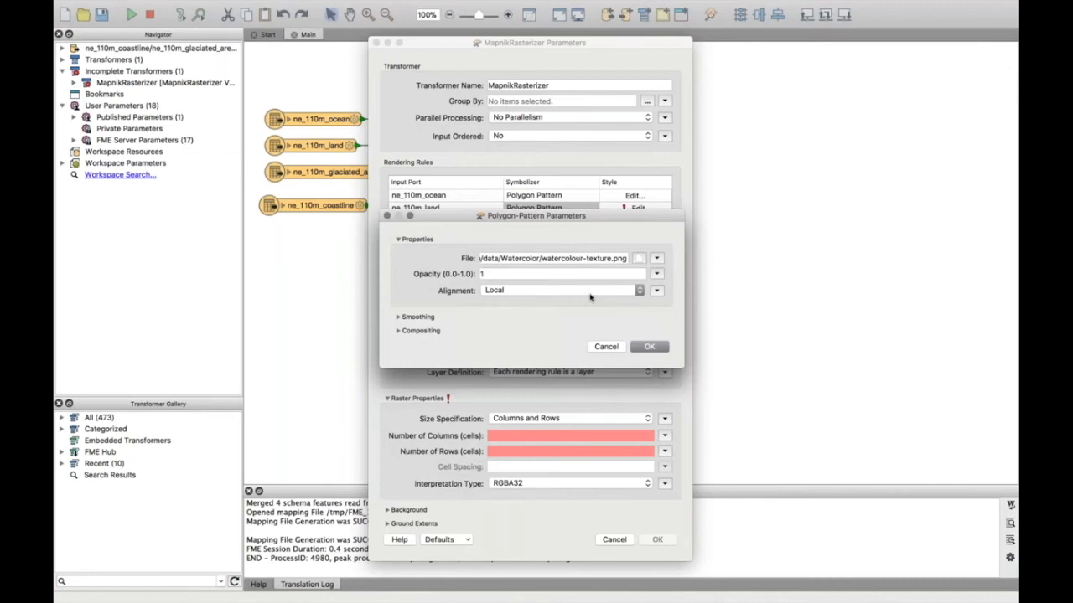
{"action": "left_click", "coordinate": [651, 345]}
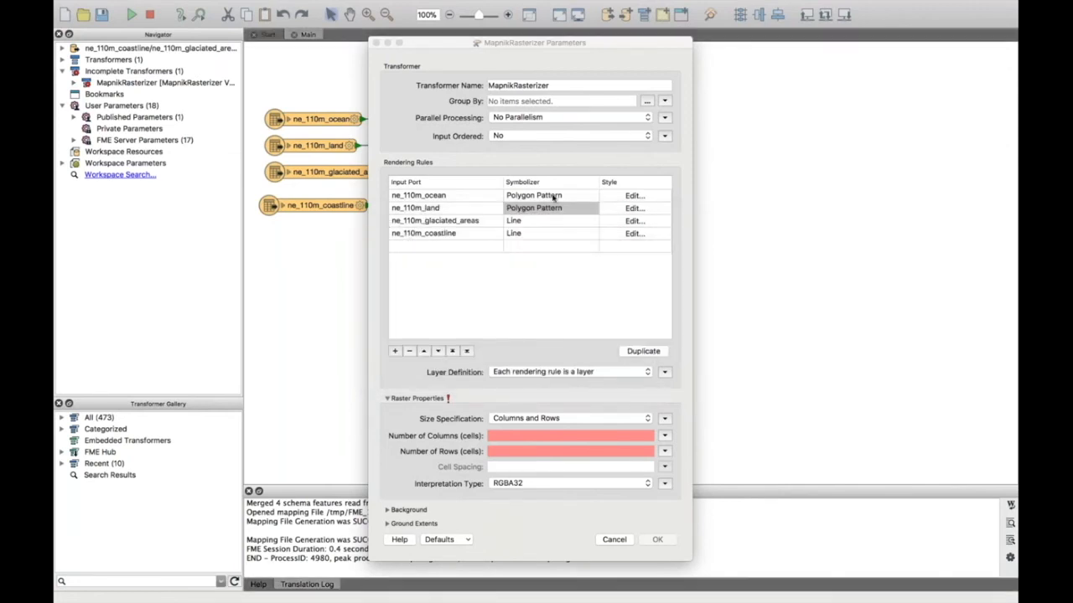
{"action": "left_click", "coordinate": [533, 221]}
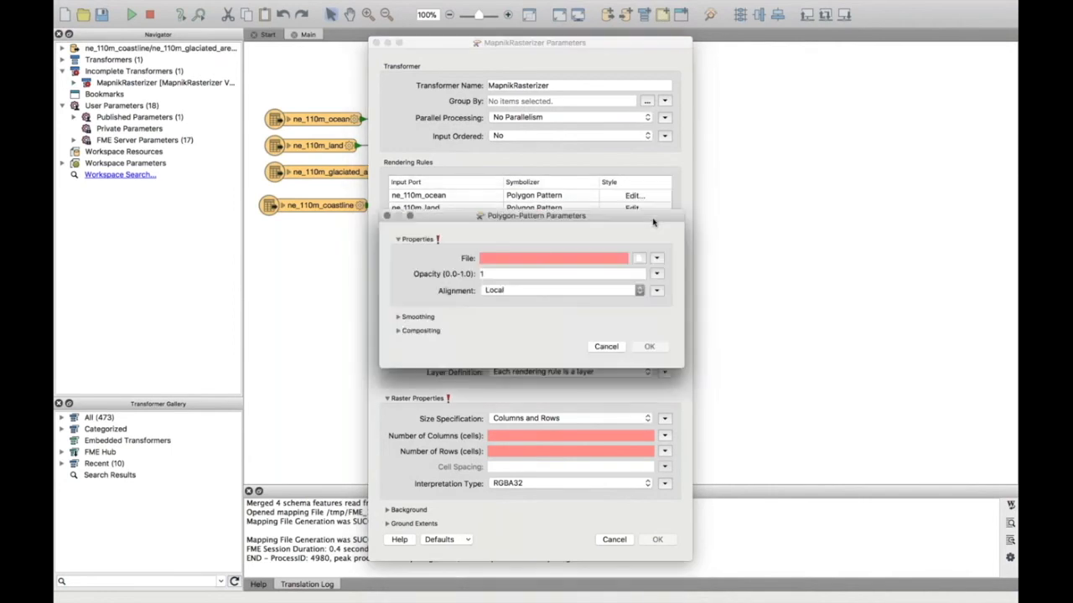
Use watercolour-2472153_1920.png for the glaciated areas pattern with Local alignment and confirm.
{"action": "left_click", "coordinate": [657, 258]}
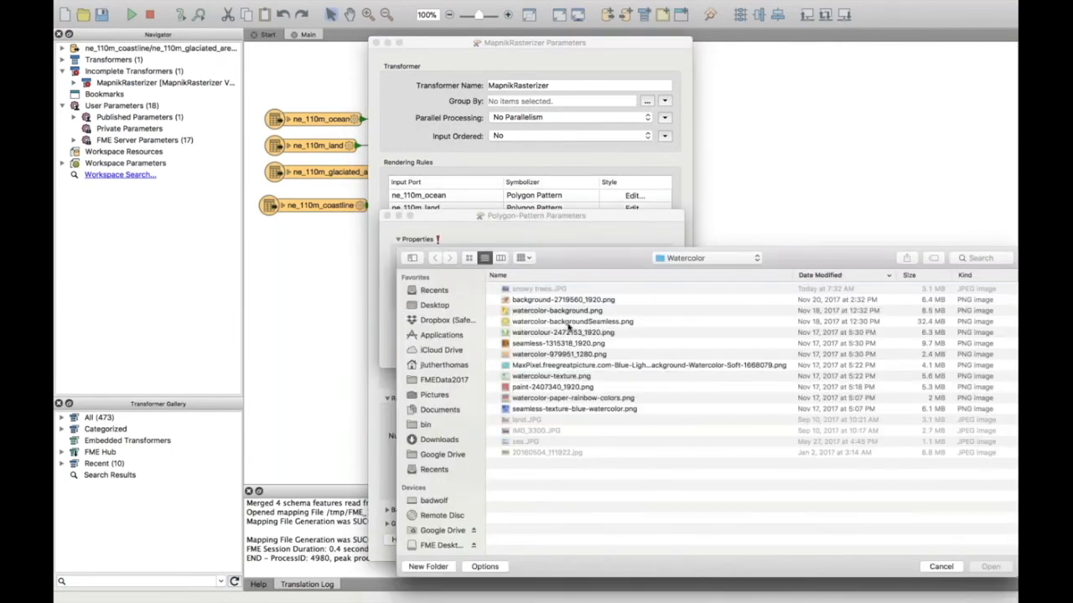
{"action": "left_click", "coordinate": [563, 332]}
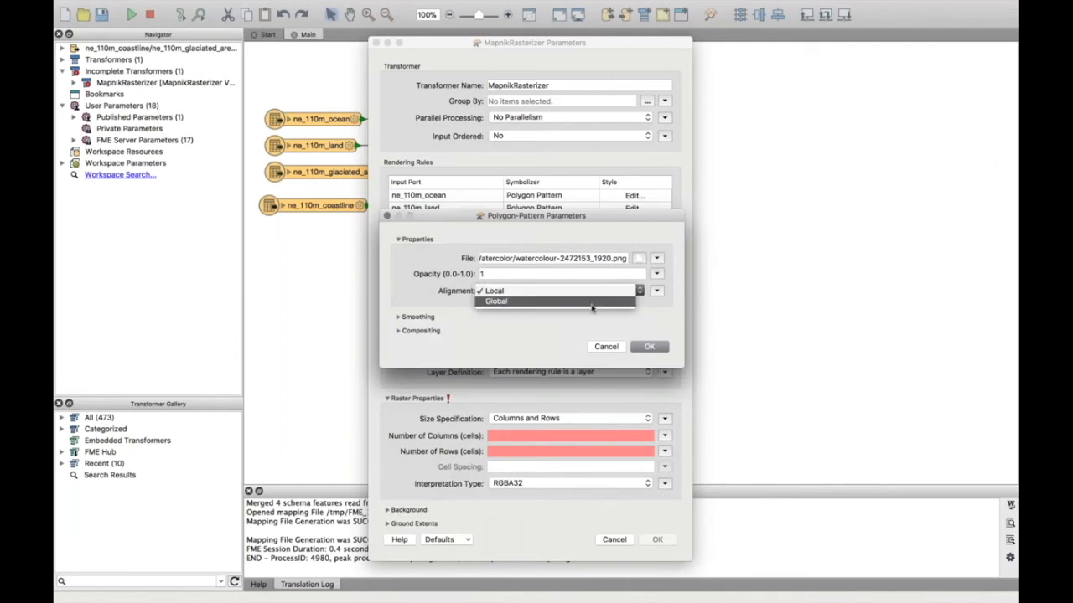
{"action": "left_click", "coordinate": [649, 346]}
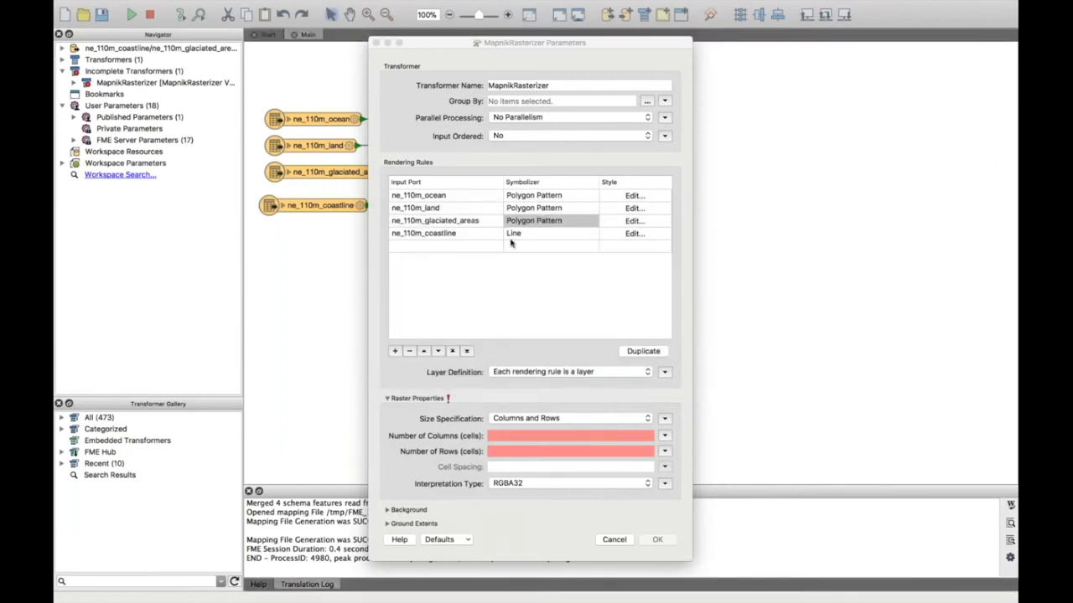
{"action": "mouse_move", "coordinate": [489, 244]}
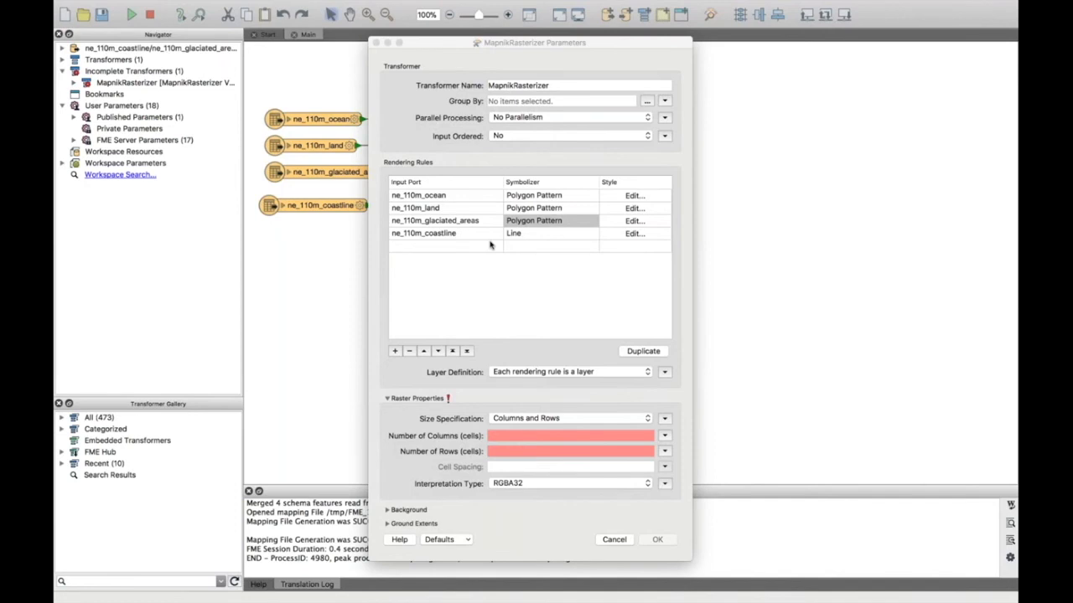
{"action": "mouse_move", "coordinate": [536, 242]}
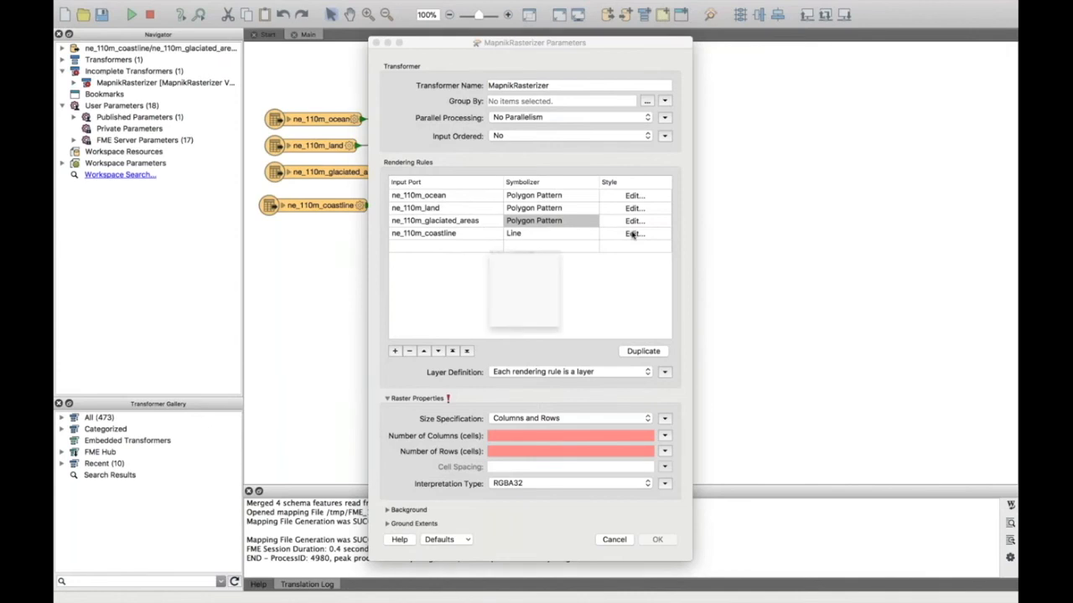
{"action": "left_click", "coordinate": [634, 233]}
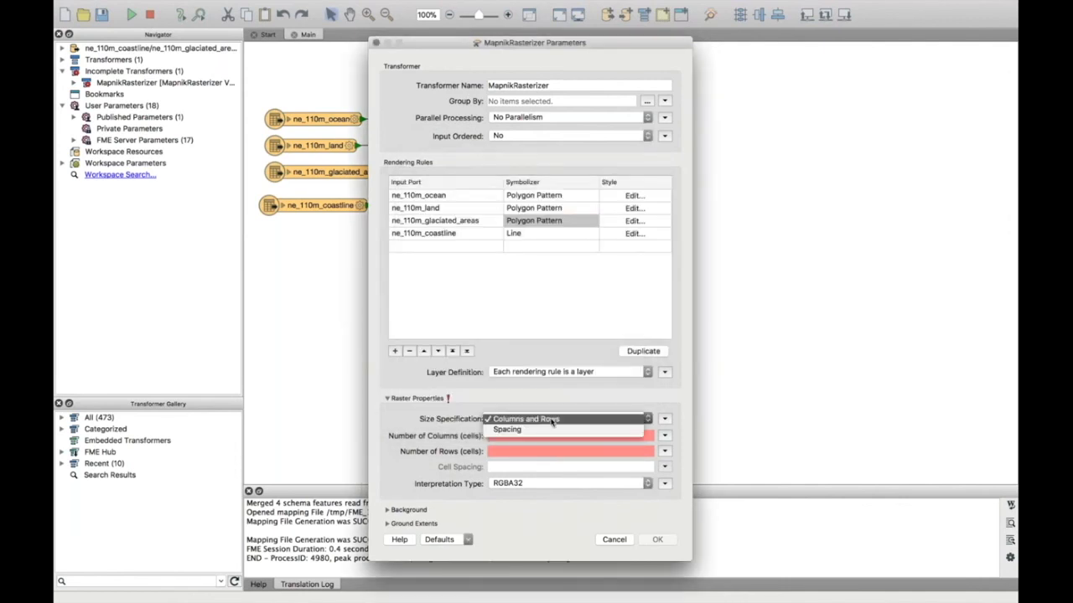
{"action": "mouse_move", "coordinate": [536, 429]}
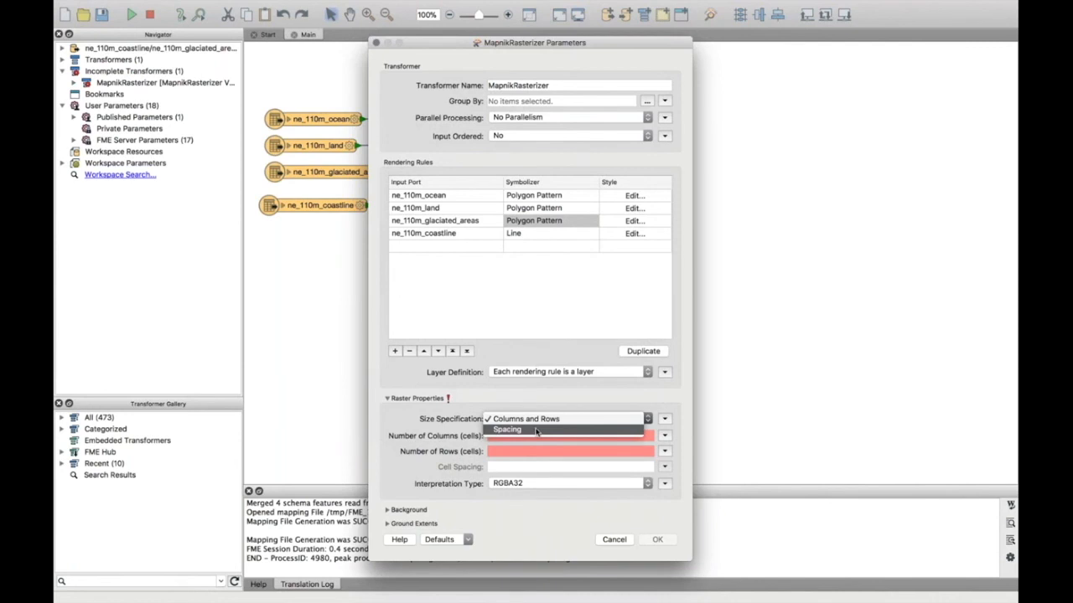
Size the raster by Spacing with cell spacing 25000 and apply the MapnikRasterizer parameters.
{"action": "left_click", "coordinate": [506, 429]}
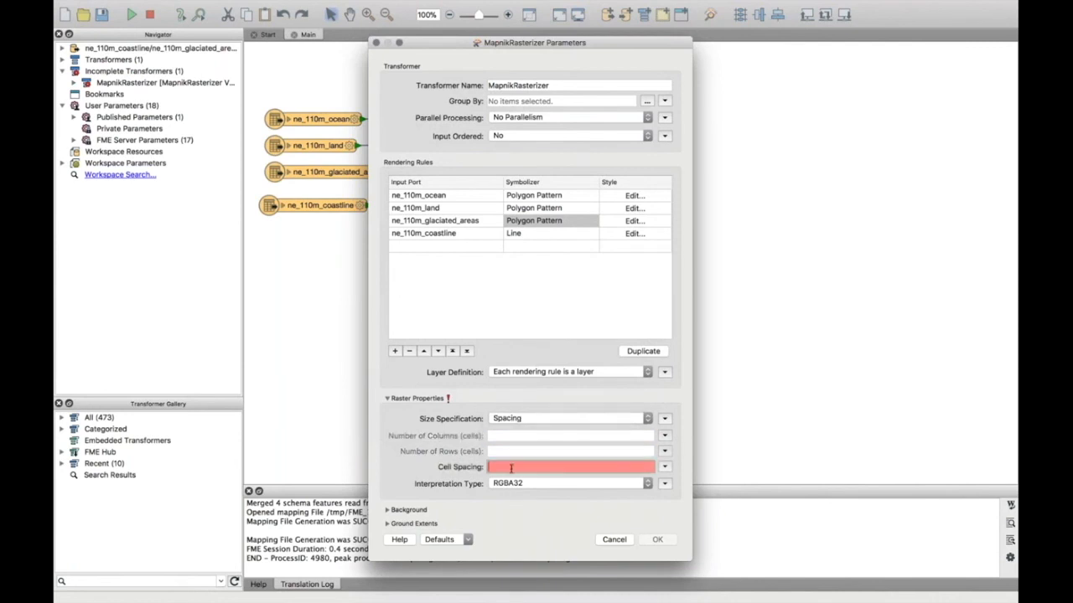
{"action": "type", "text": "2500"}
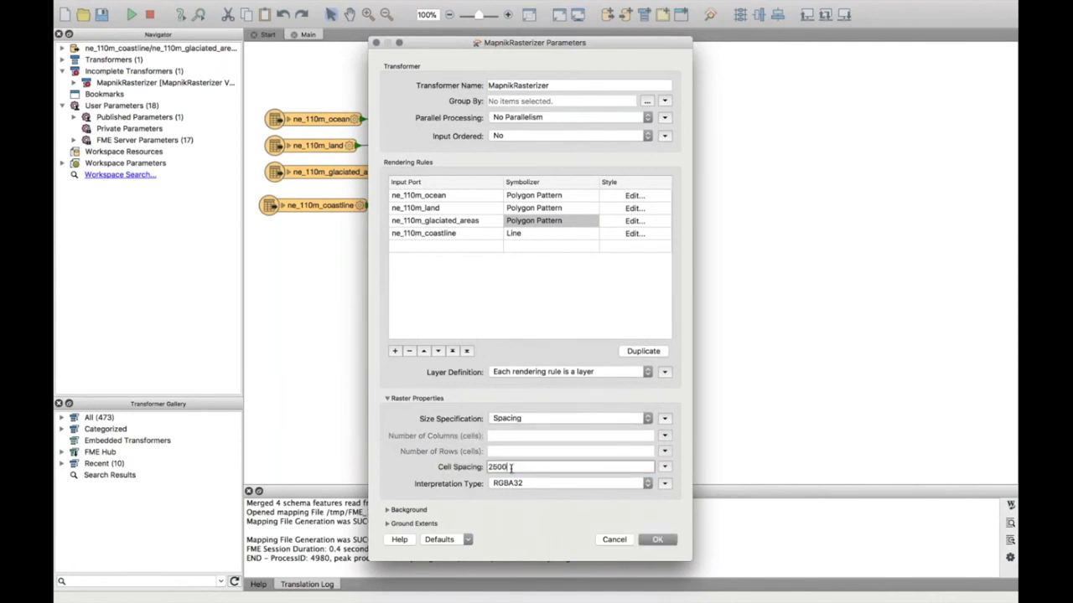
{"action": "type", "text": "0"}
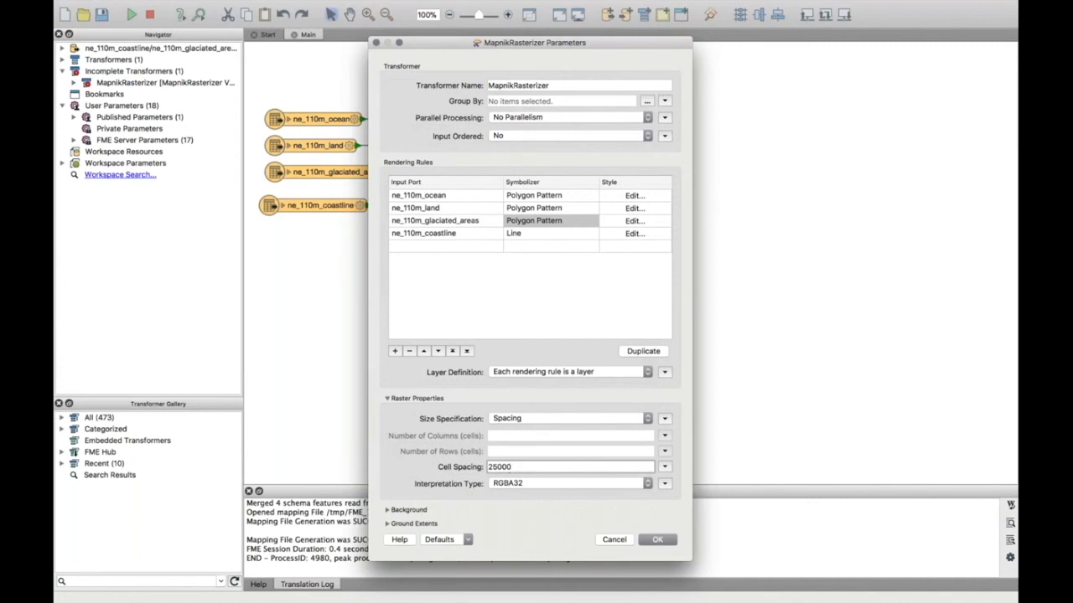
{"action": "left_click", "coordinate": [657, 540]}
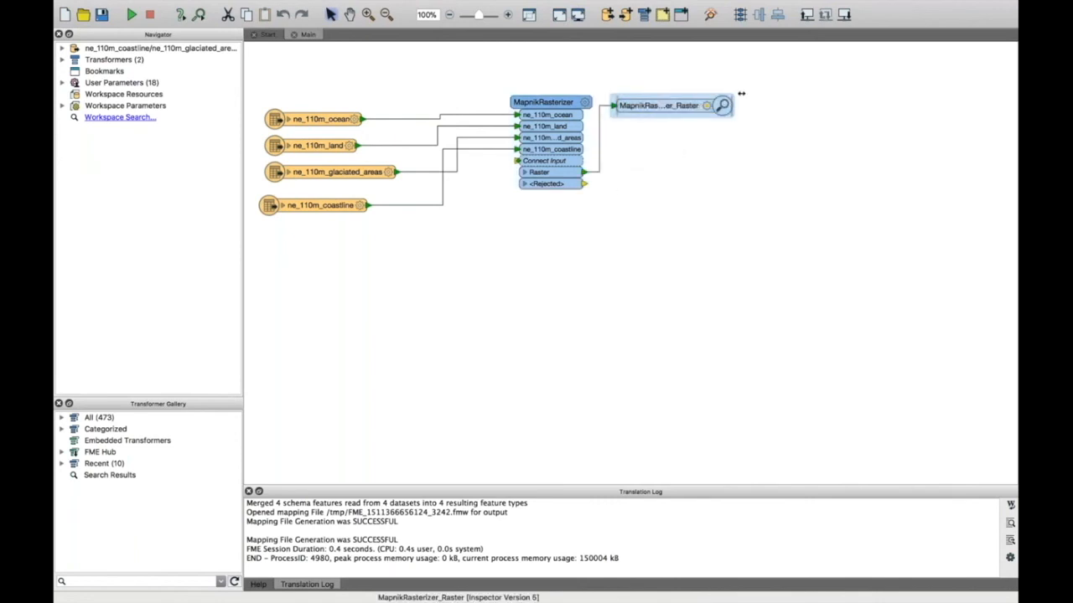
Place the Inspector beside the rasterizer and run the workspace to a successful translation.
{"action": "left_click_drag", "start_coordinate": [657, 104], "coordinate": [686, 155]}
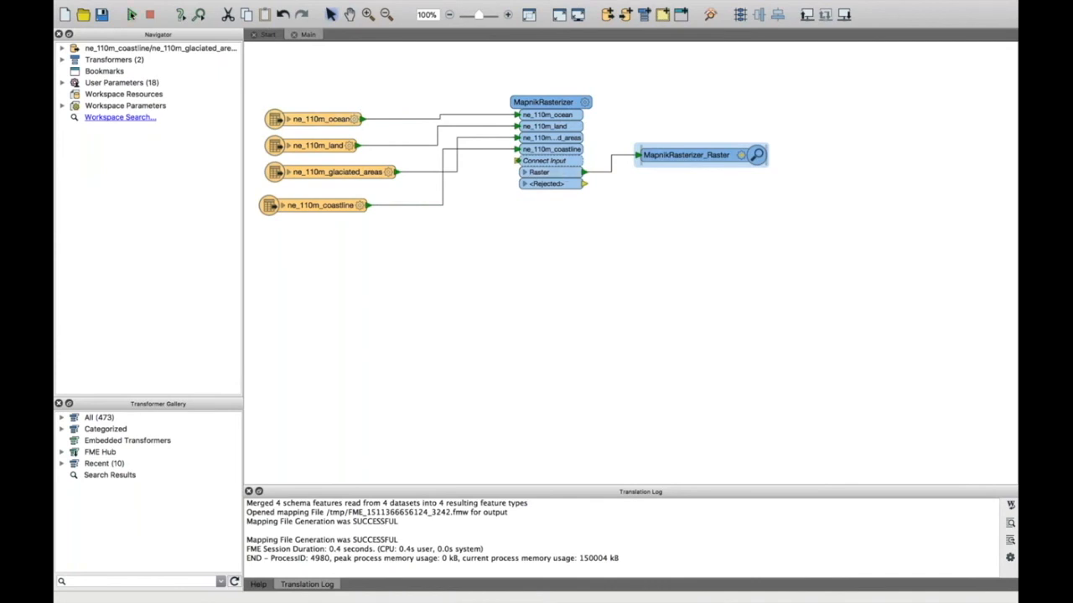
{"action": "left_click", "coordinate": [131, 15]}
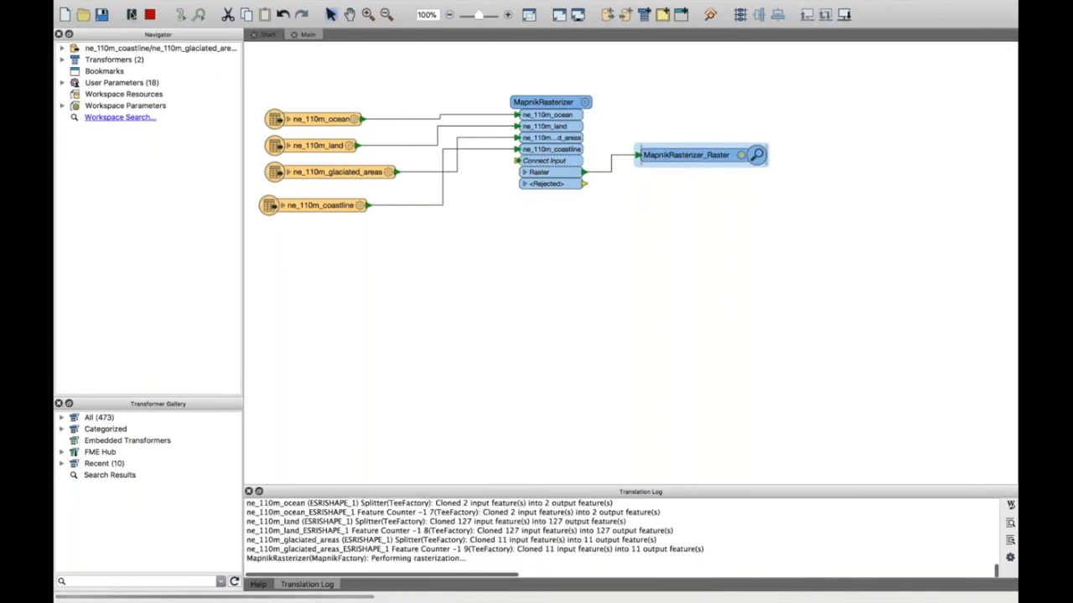
{"action": "left_click", "coordinate": [178, 13]}
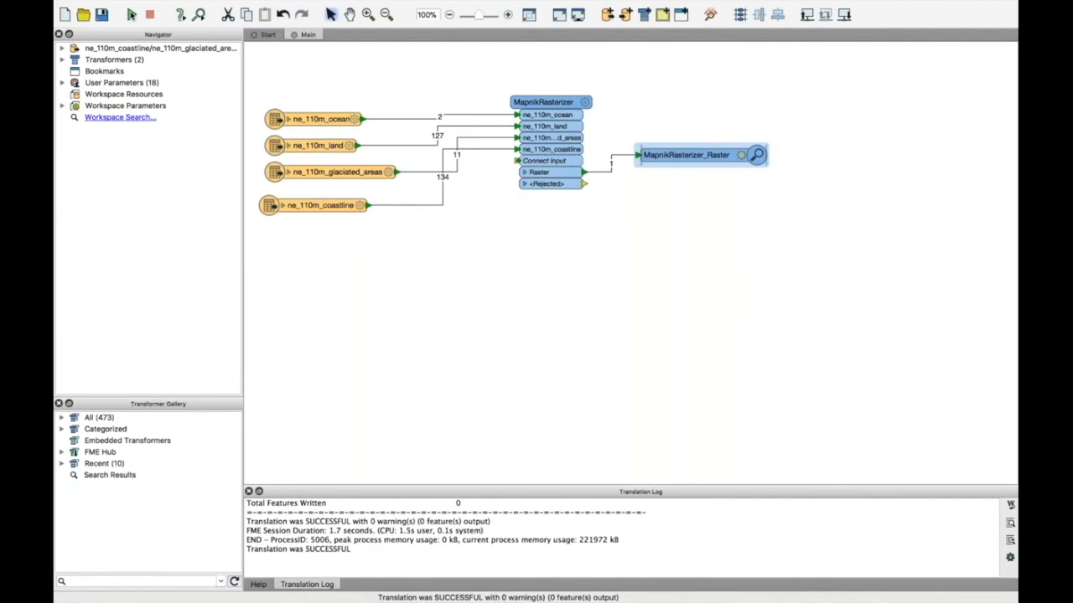
{"action": "mouse_move", "coordinate": [359, 379]}
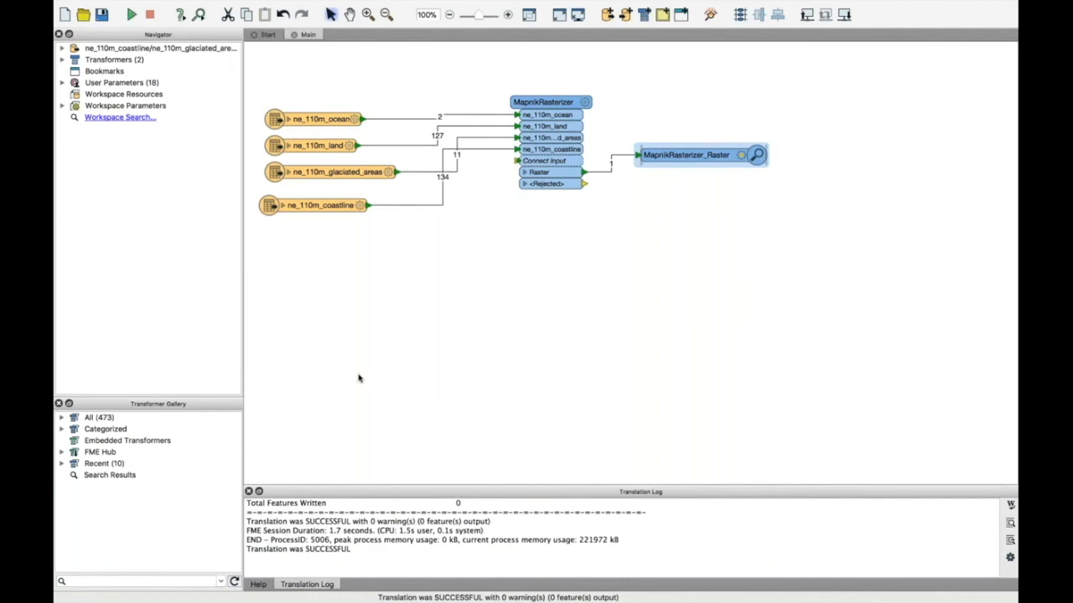